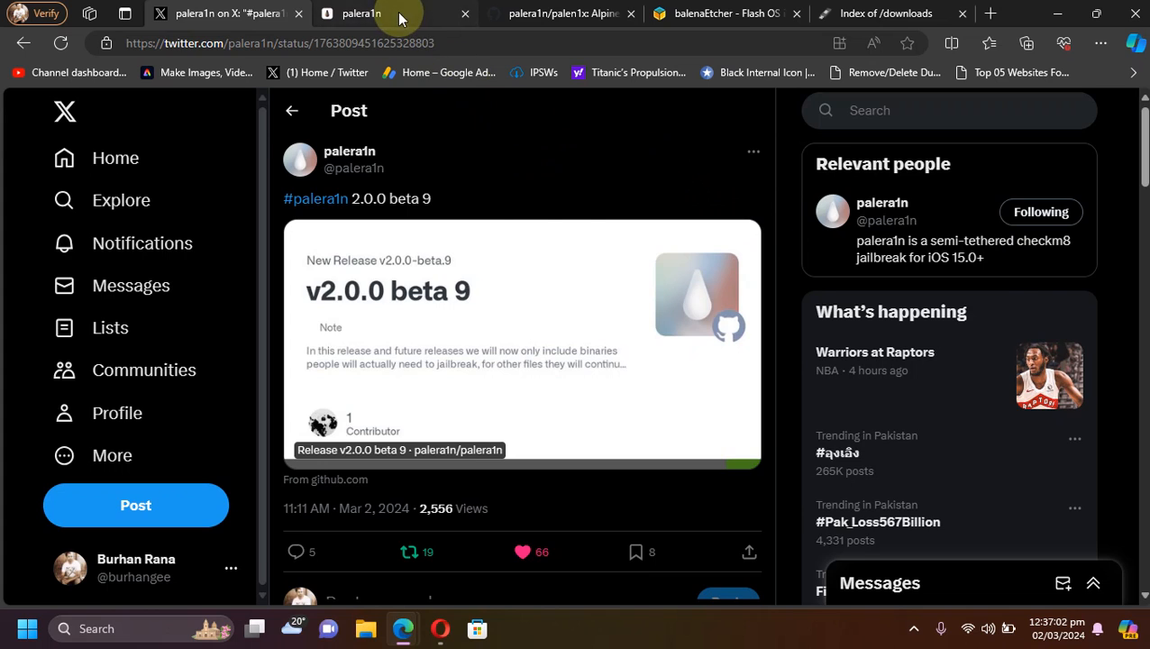
- Switch from the release tweet to the palera1n homepage tab
left_click(360, 13)
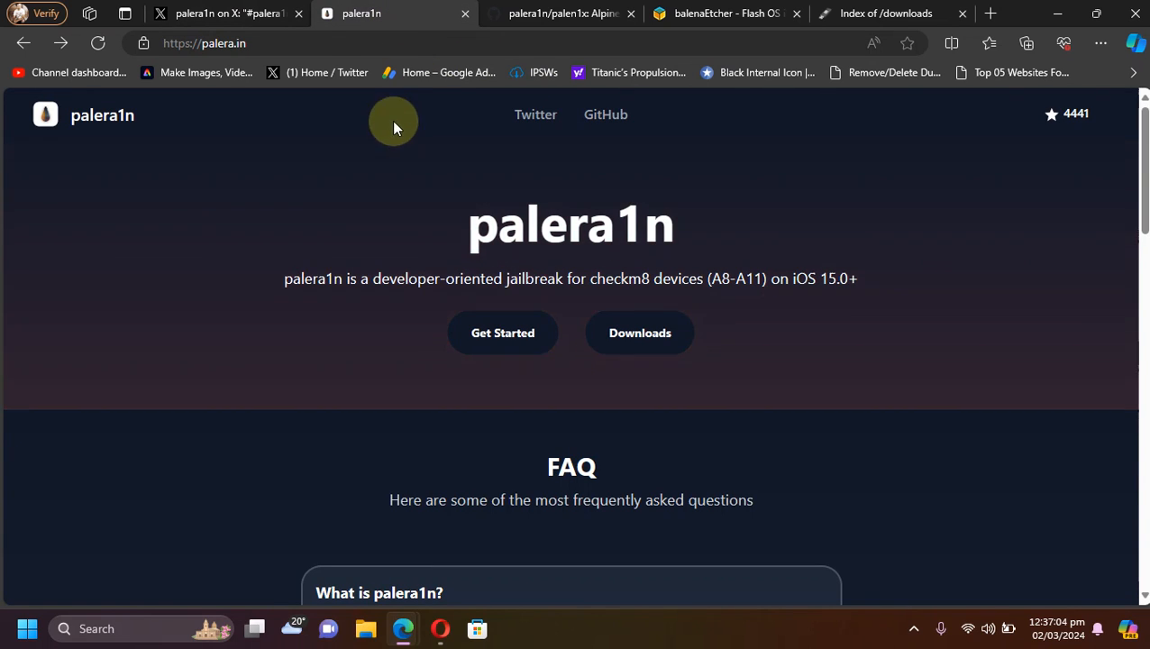
mouse_move(775, 194)
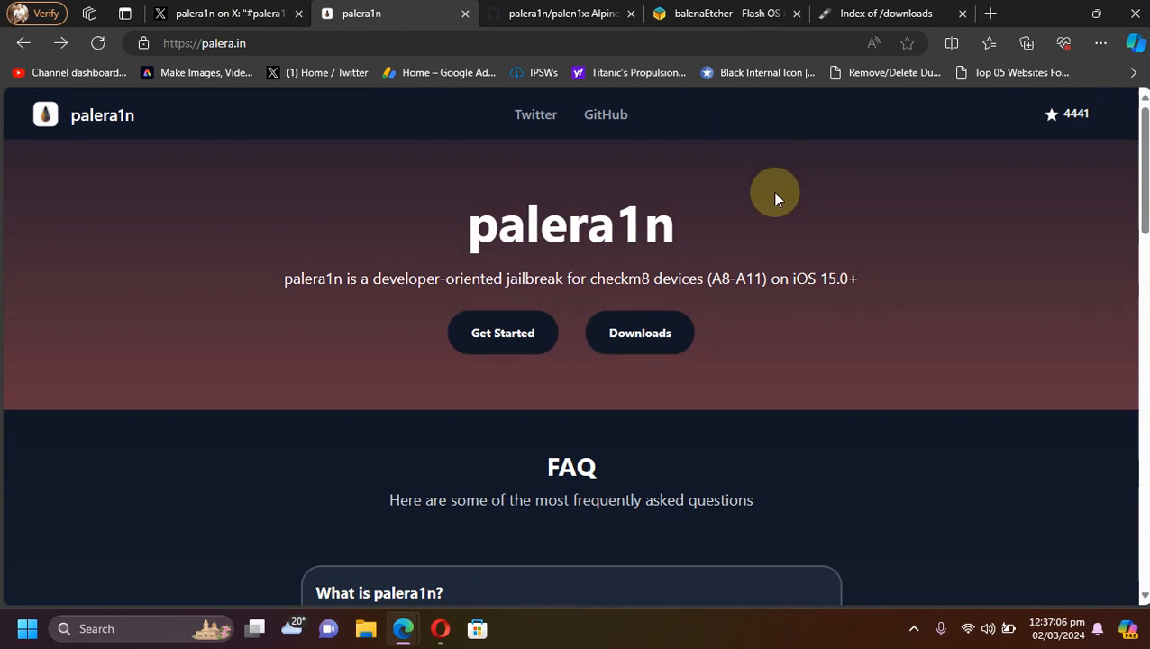
mouse_move(639, 333)
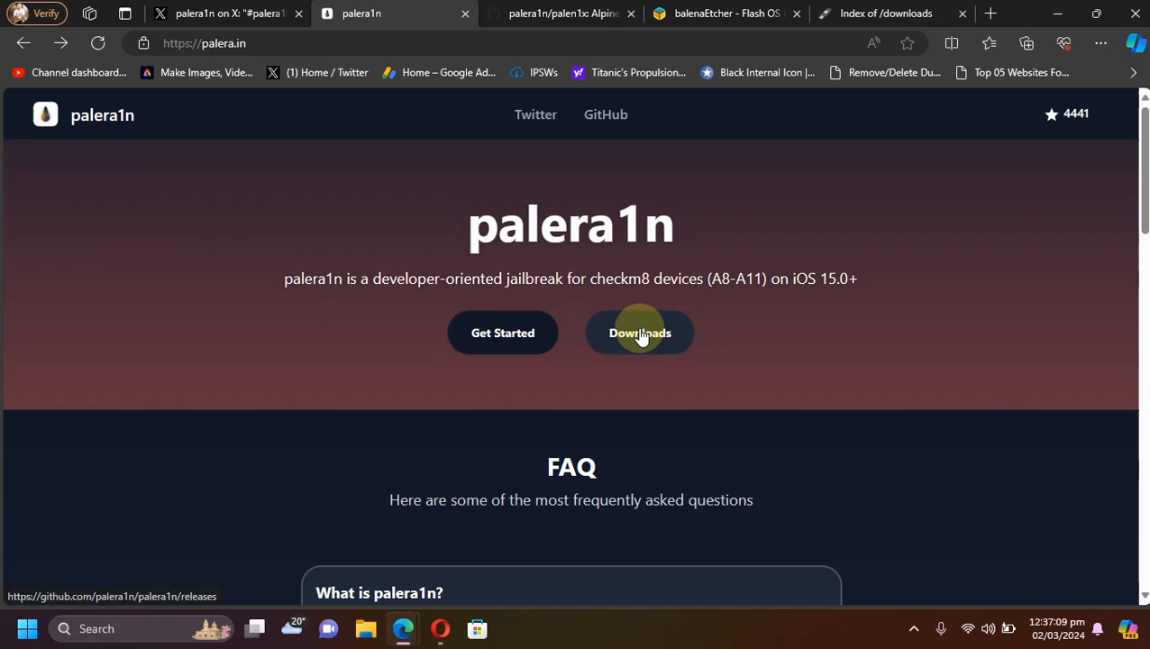
- Follow Downloads to GitHub releases and scroll the v2.0.0 beta 9 notes' loader, device-side and CLI sections
left_click(639, 332)
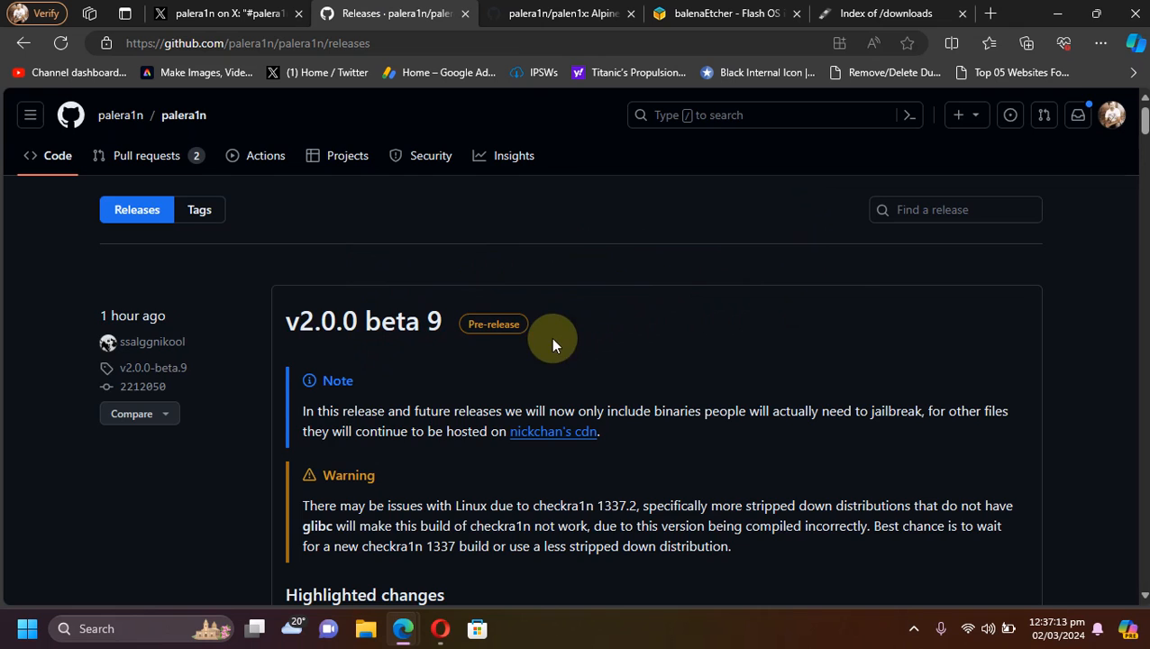
scroll("down", 3)
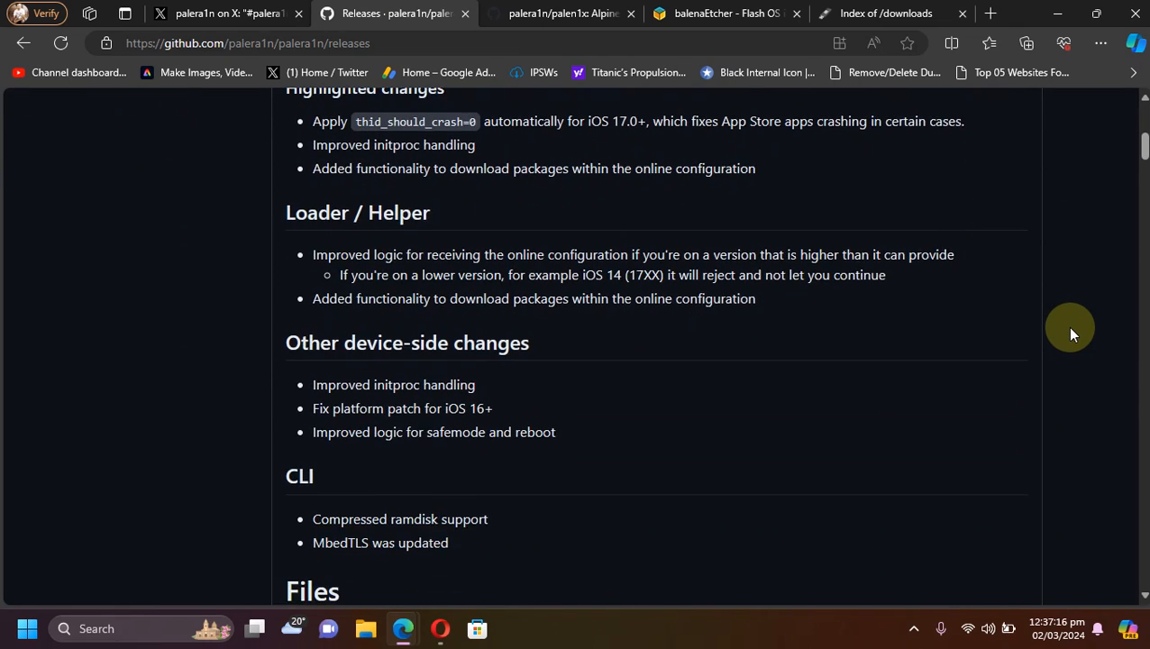
scroll("up", 3)
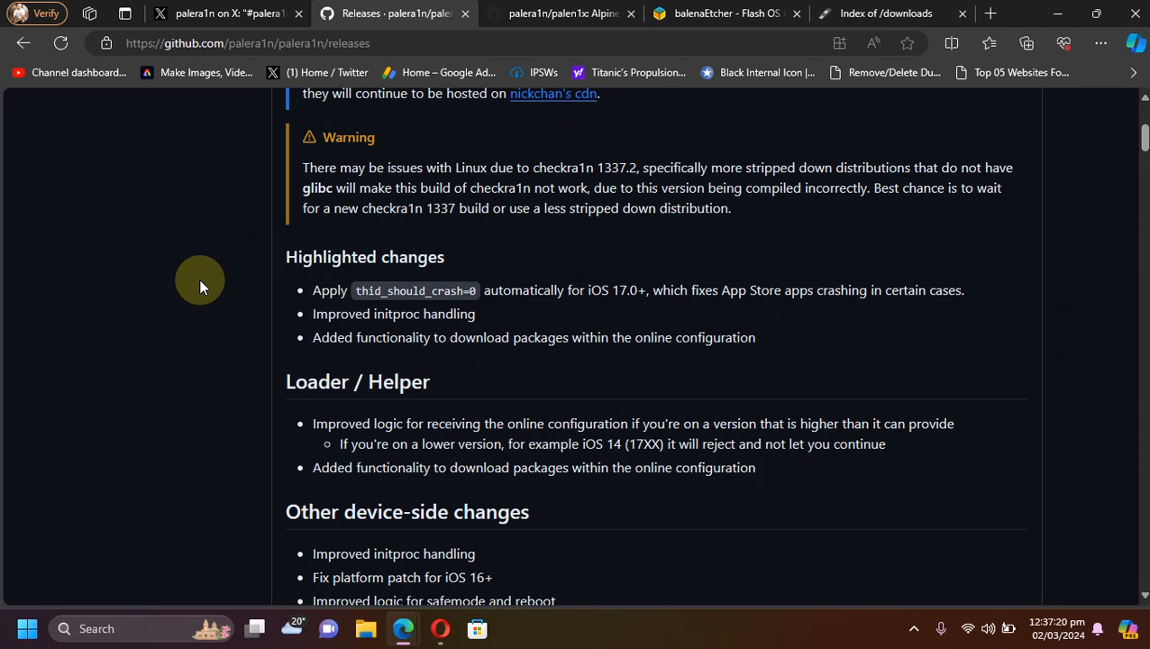
mouse_move(772, 246)
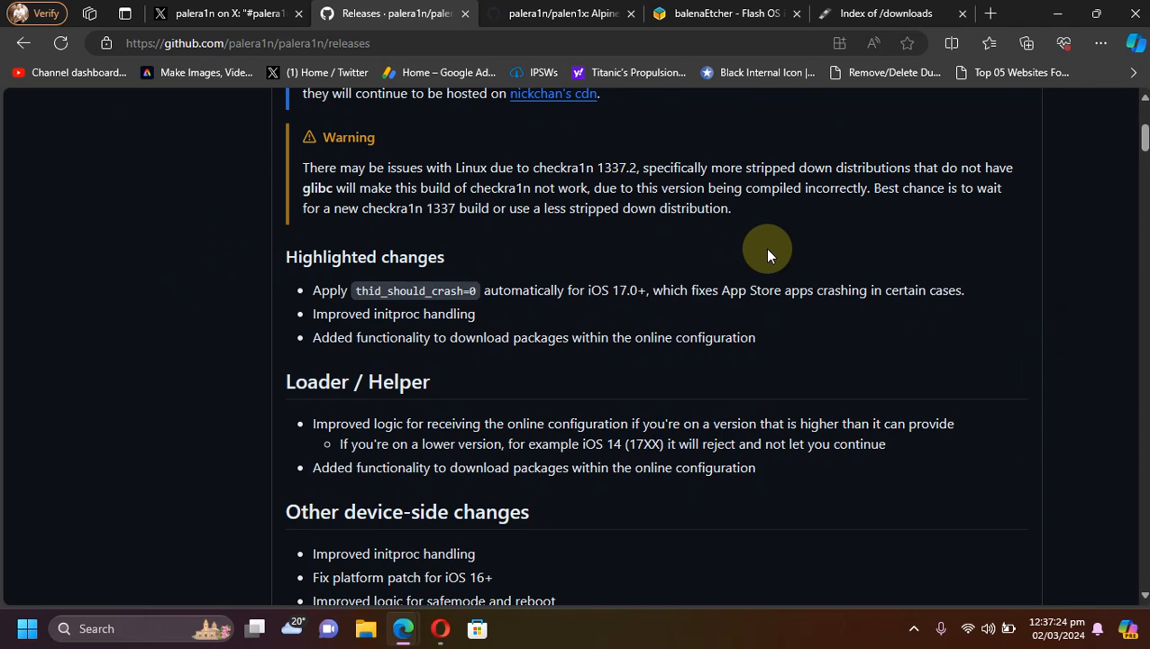
mouse_move(782, 242)
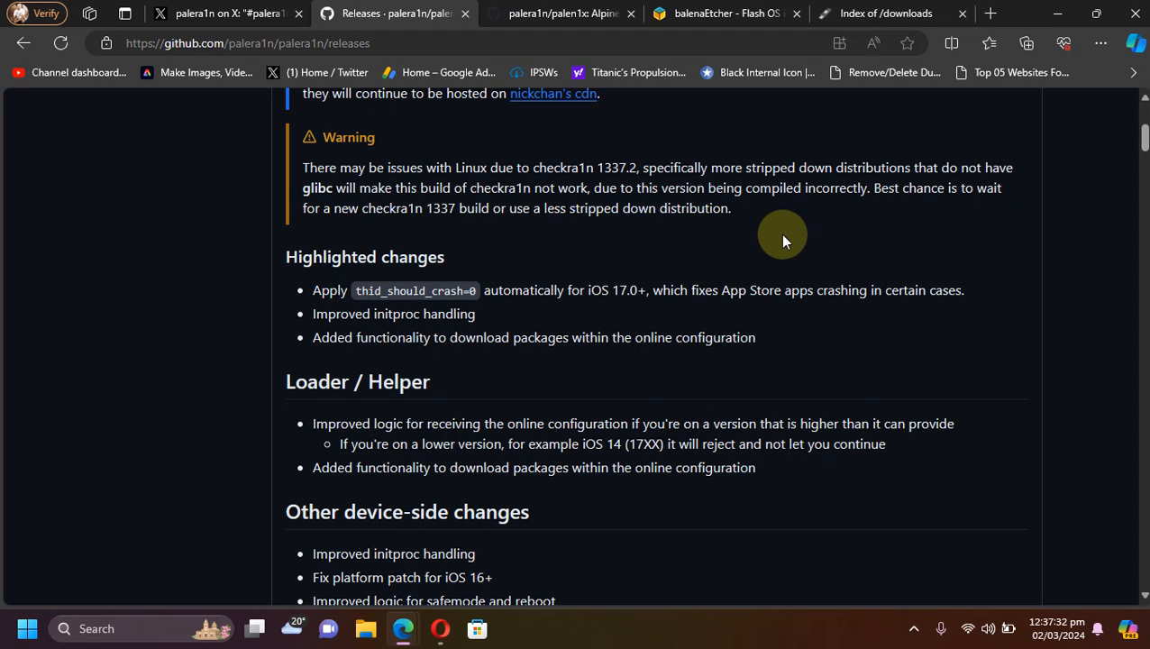
mouse_move(555, 270)
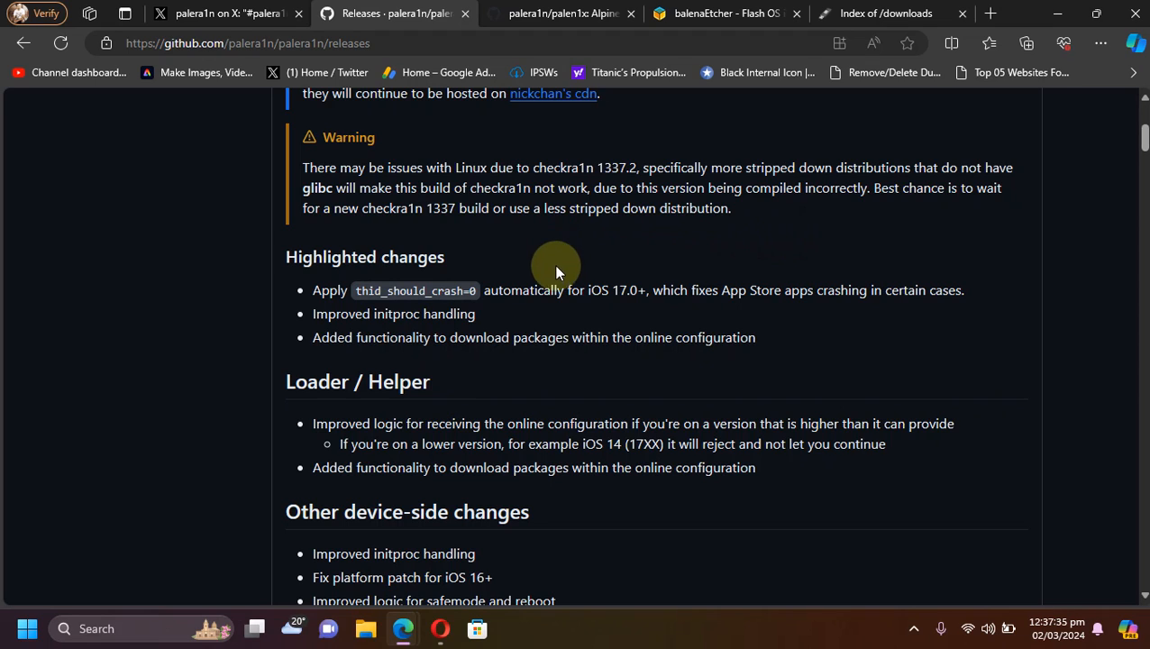
mouse_move(497, 356)
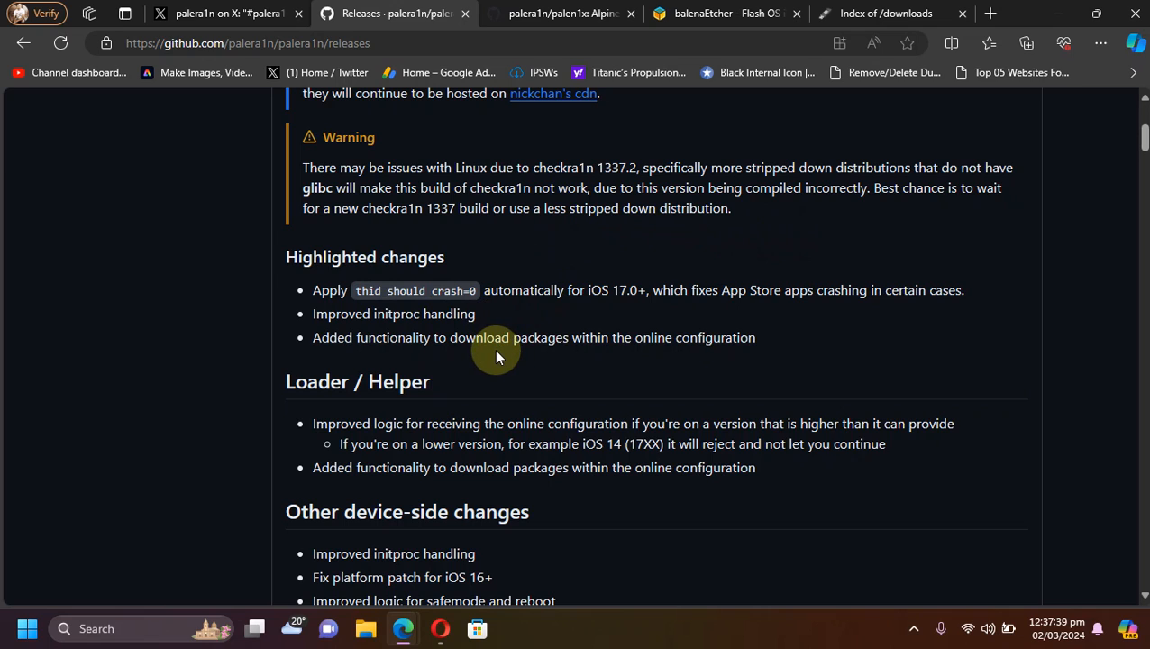
mouse_move(536, 356)
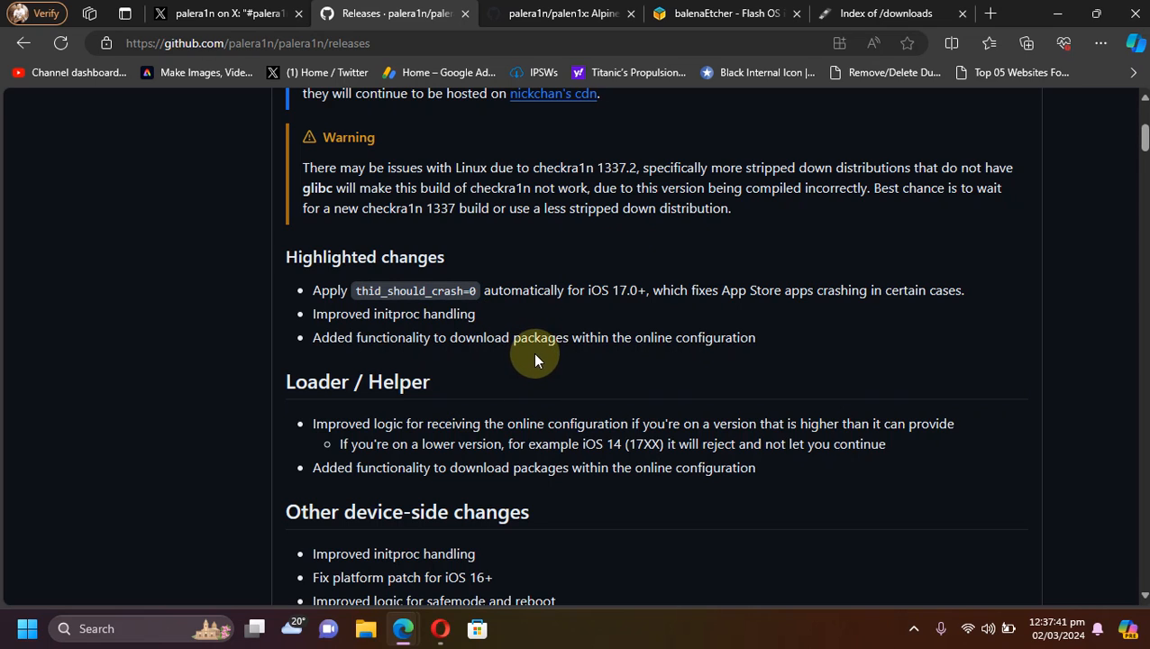
mouse_move(1071, 284)
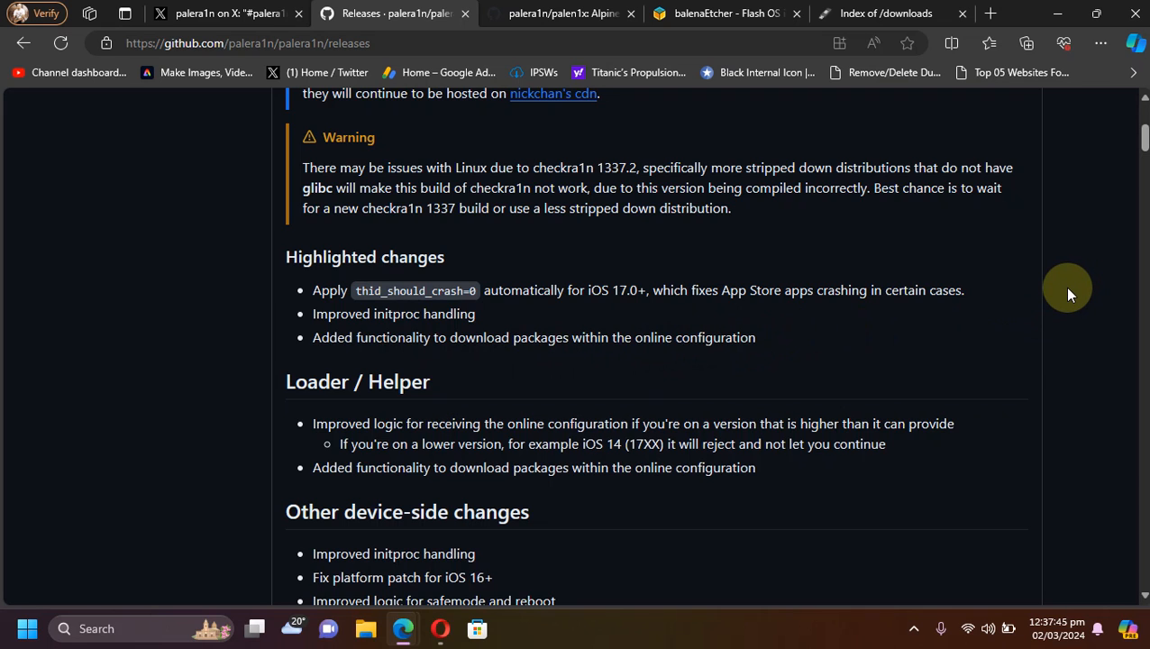
scroll("down", 3)
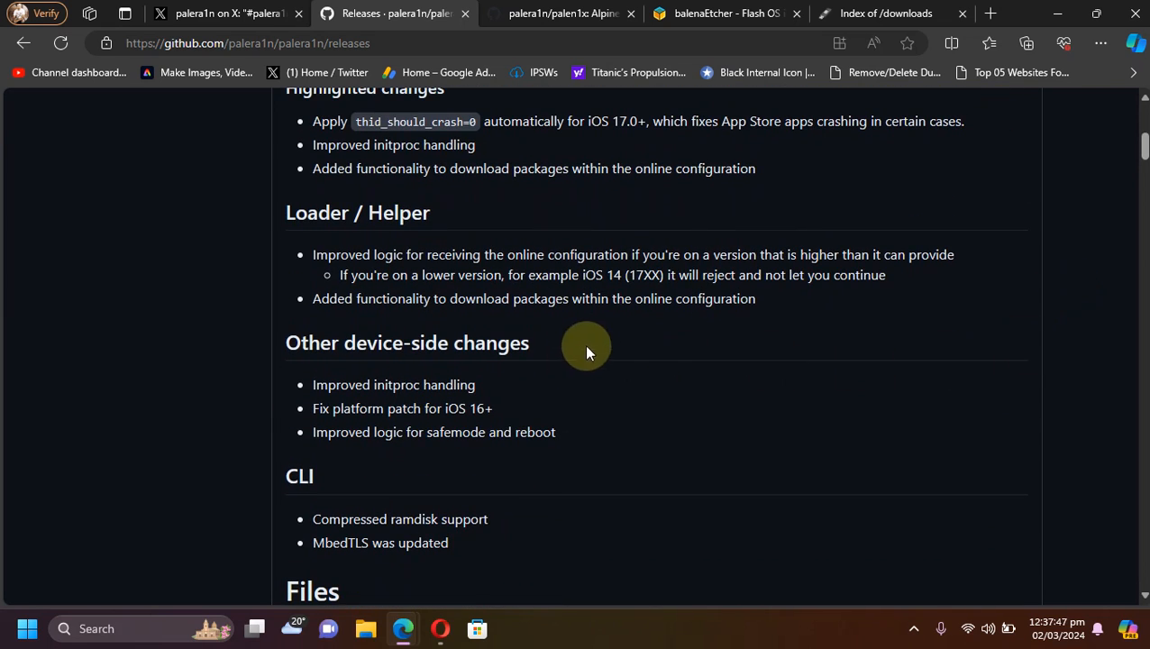
mouse_move(203, 387)
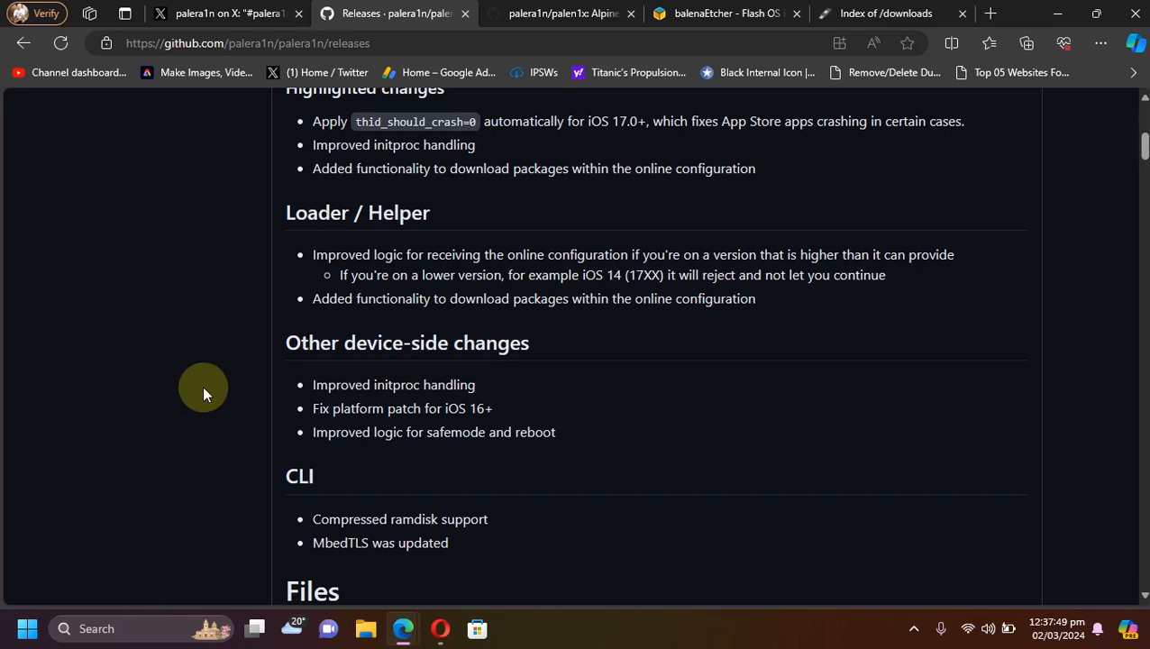
mouse_move(501, 437)
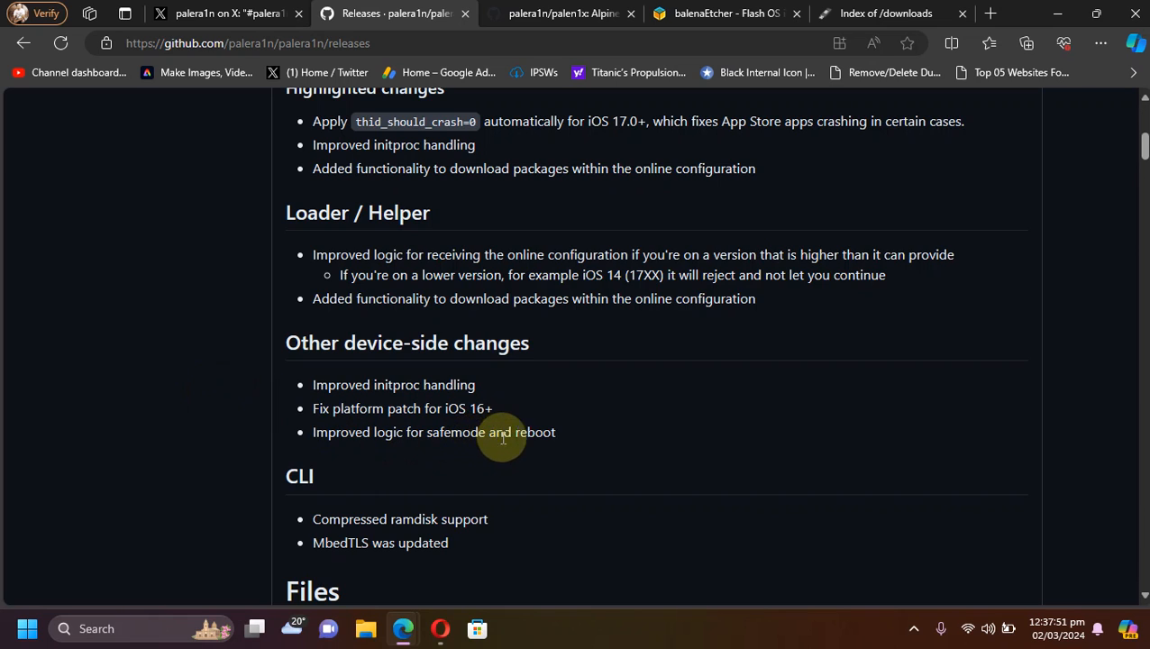
mouse_move(534, 433)
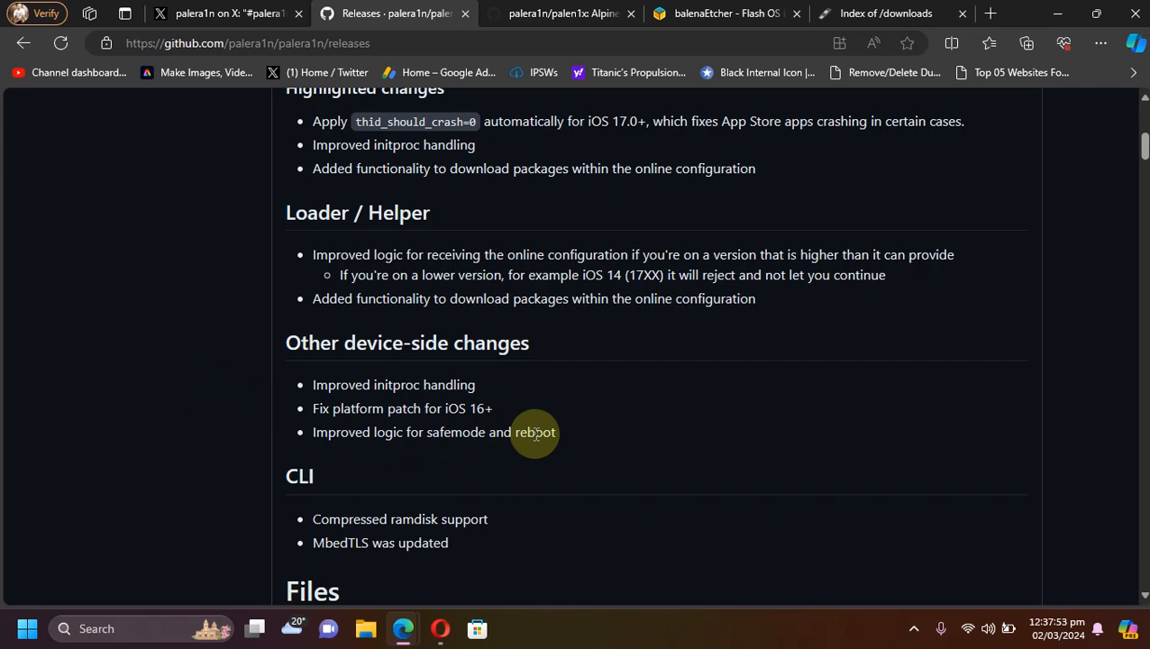
mouse_move(378, 408)
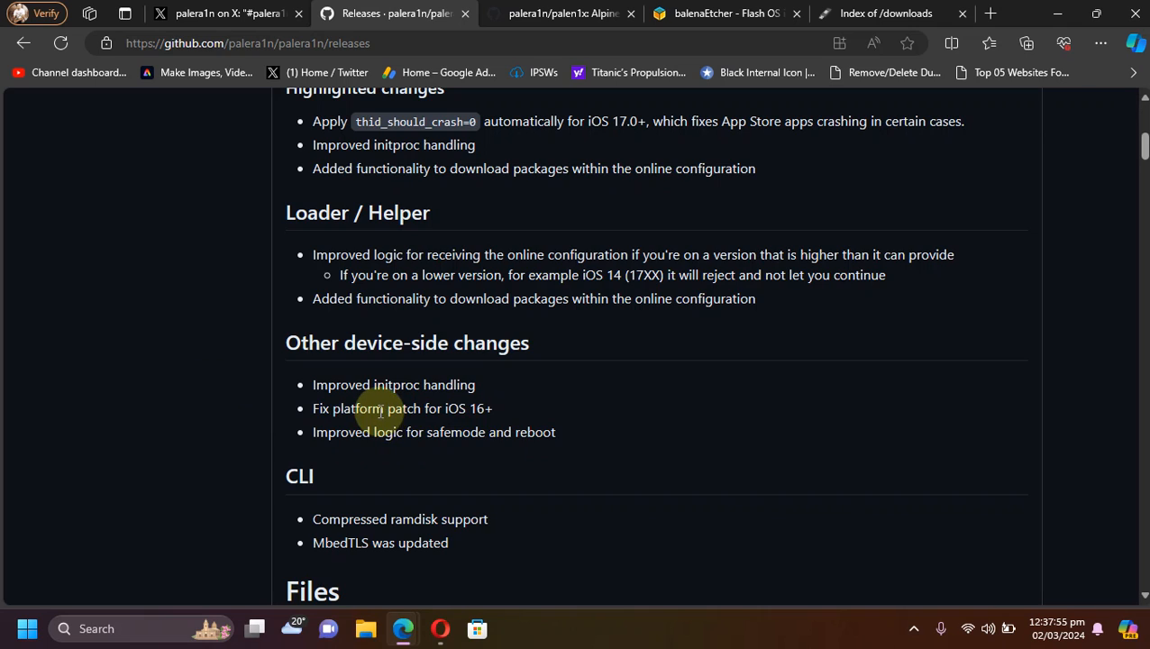
mouse_move(459, 408)
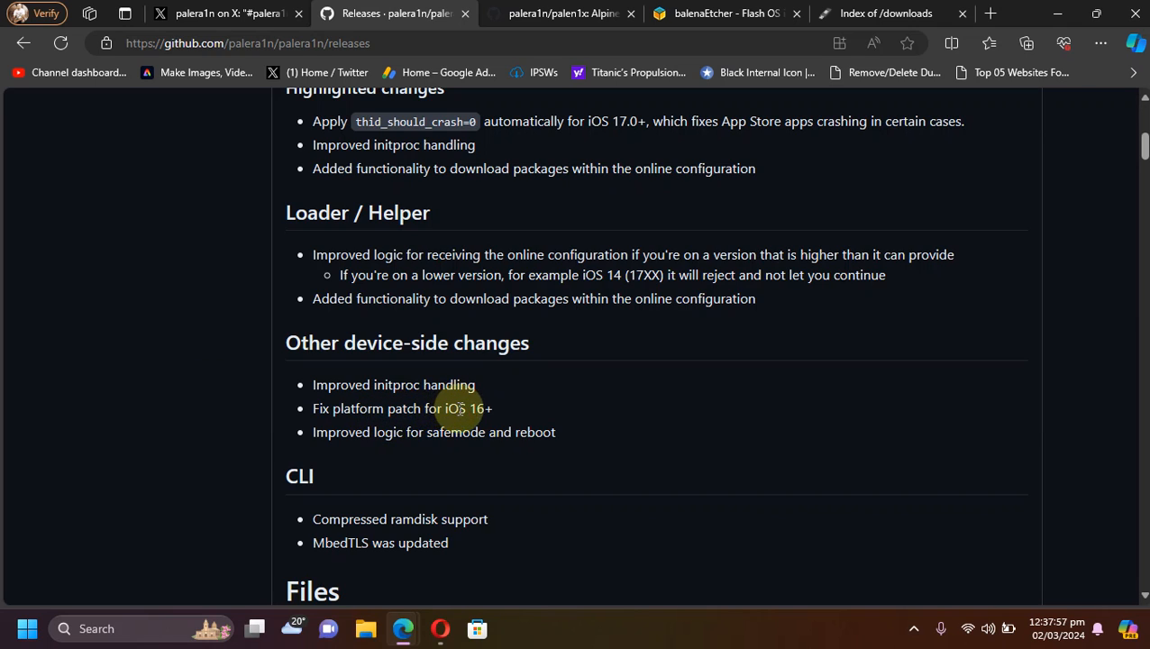
mouse_move(437, 384)
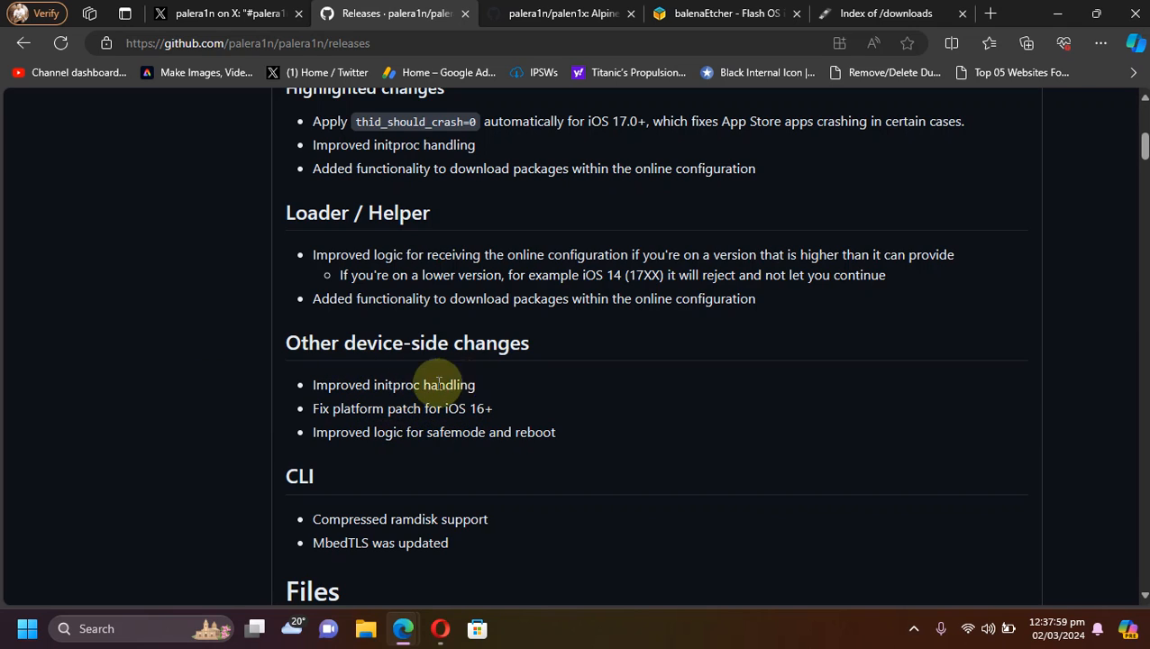
scroll("down", 3)
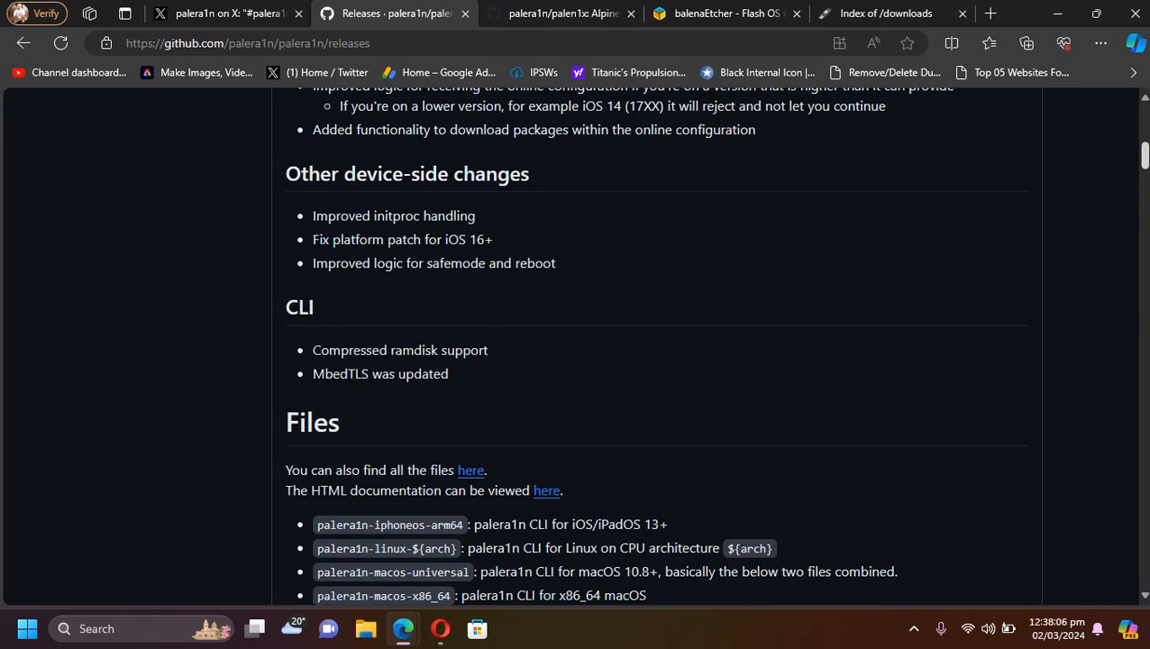
scroll("down", 3)
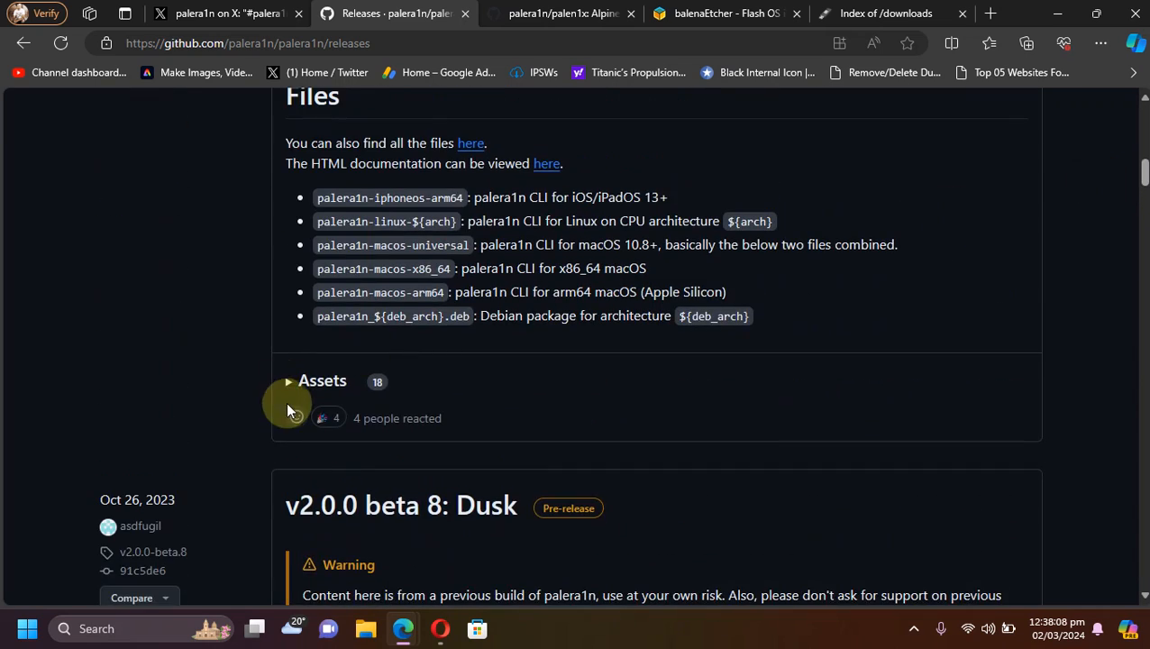
left_click(322, 380)
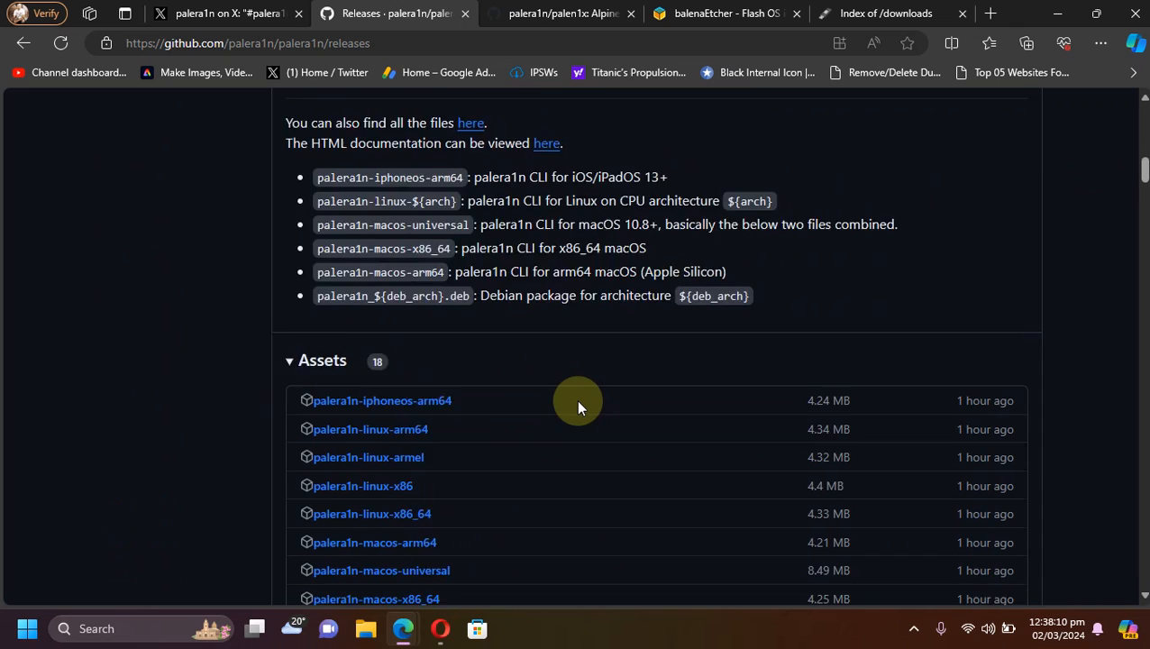
scroll("down", 3)
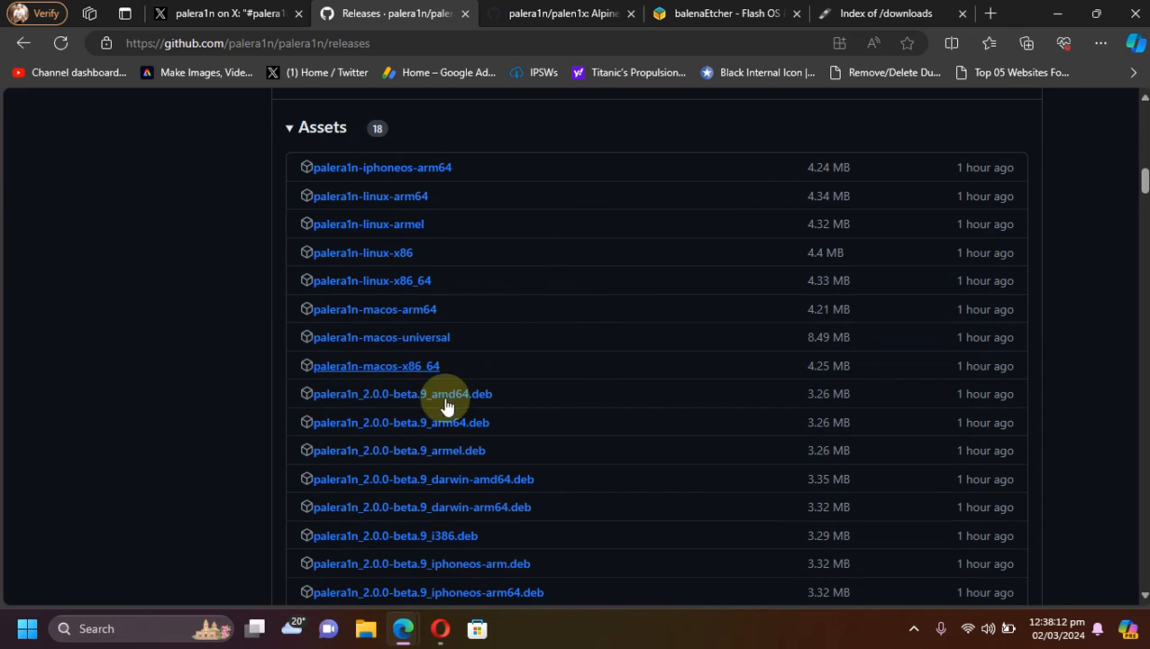
mouse_move(579, 362)
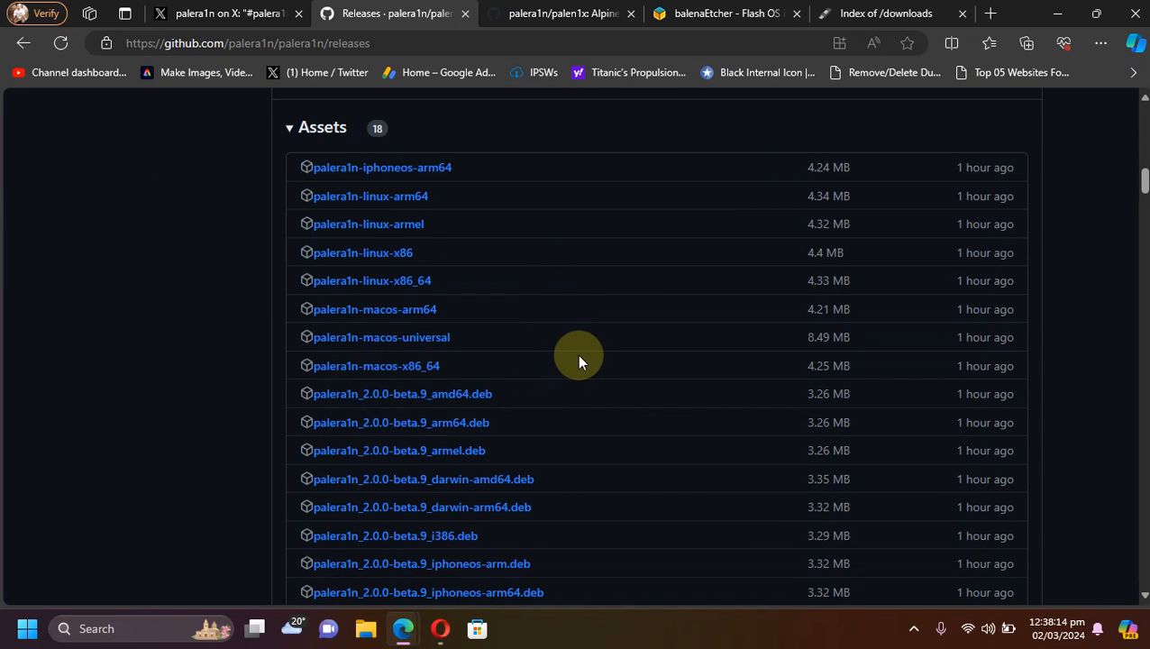
mouse_move(371, 280)
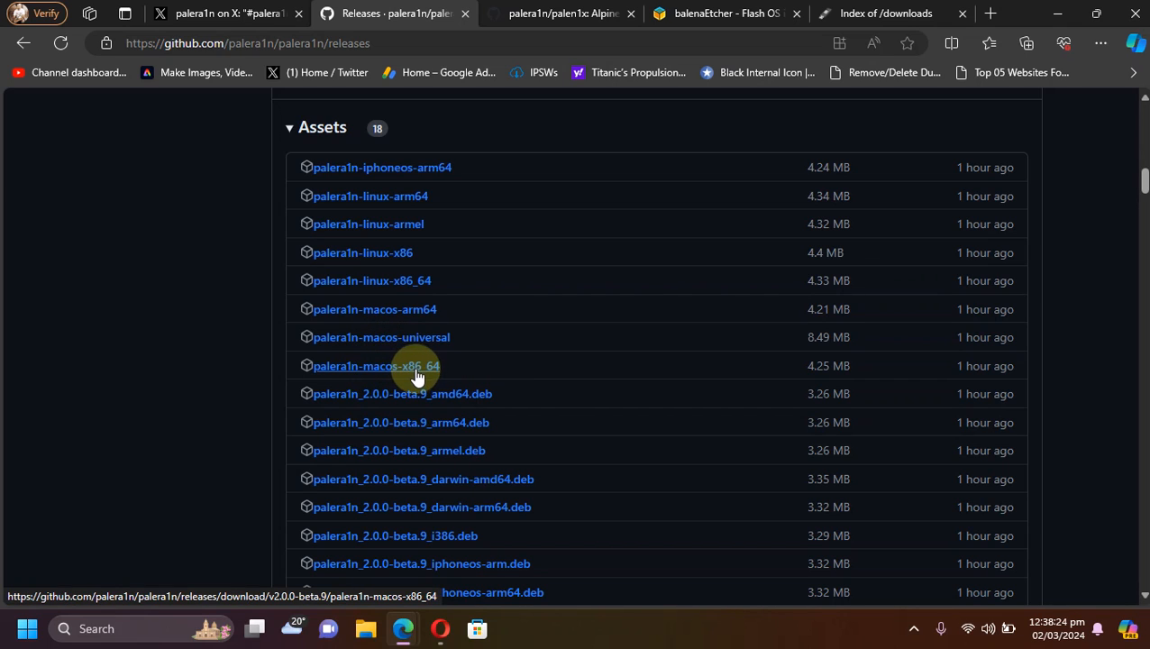
mouse_move(680, 325)
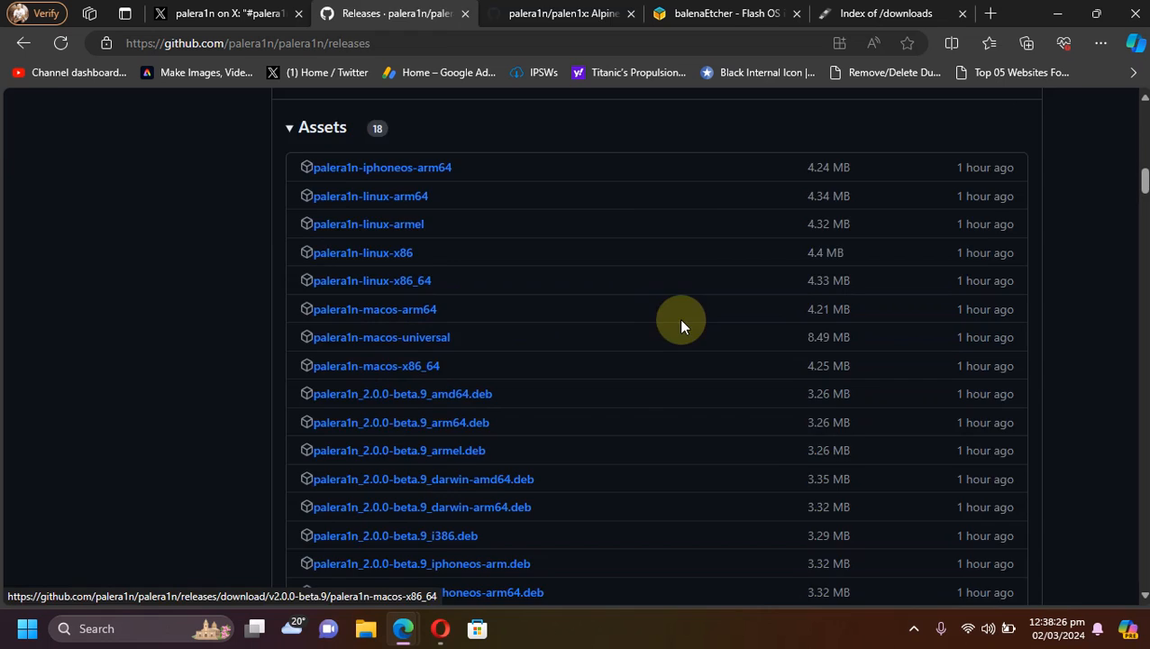
- Switch to the palen1x repository and scroll its README to the Releases sidebar showing v1.1.20
left_click(559, 14)
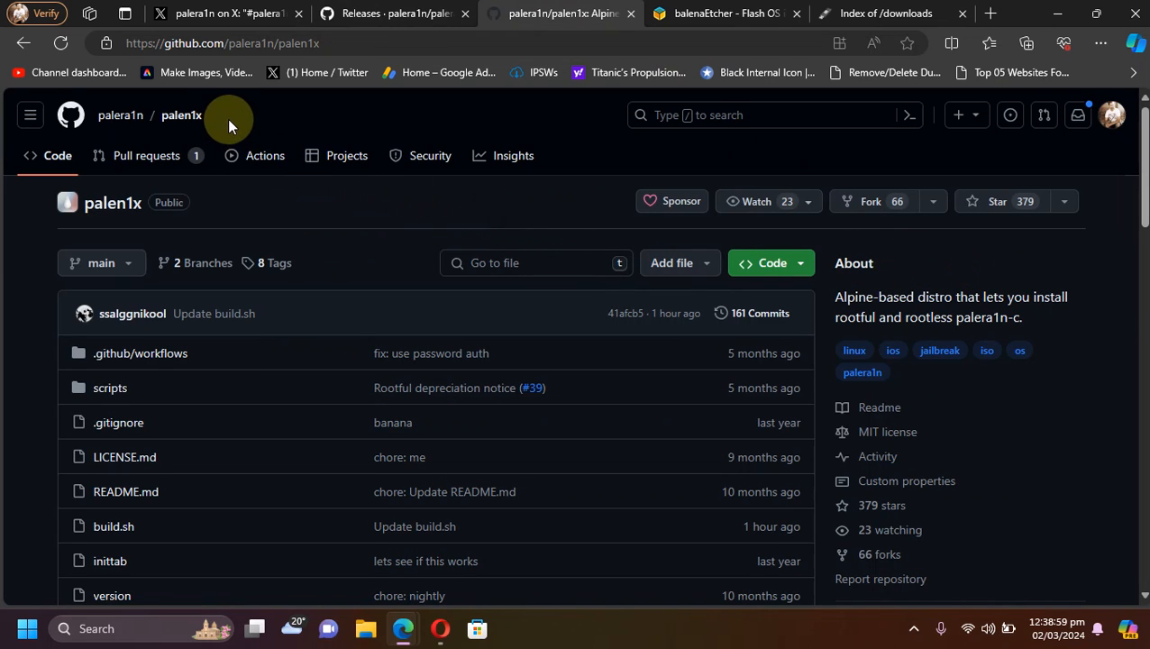
mouse_move(565, 207)
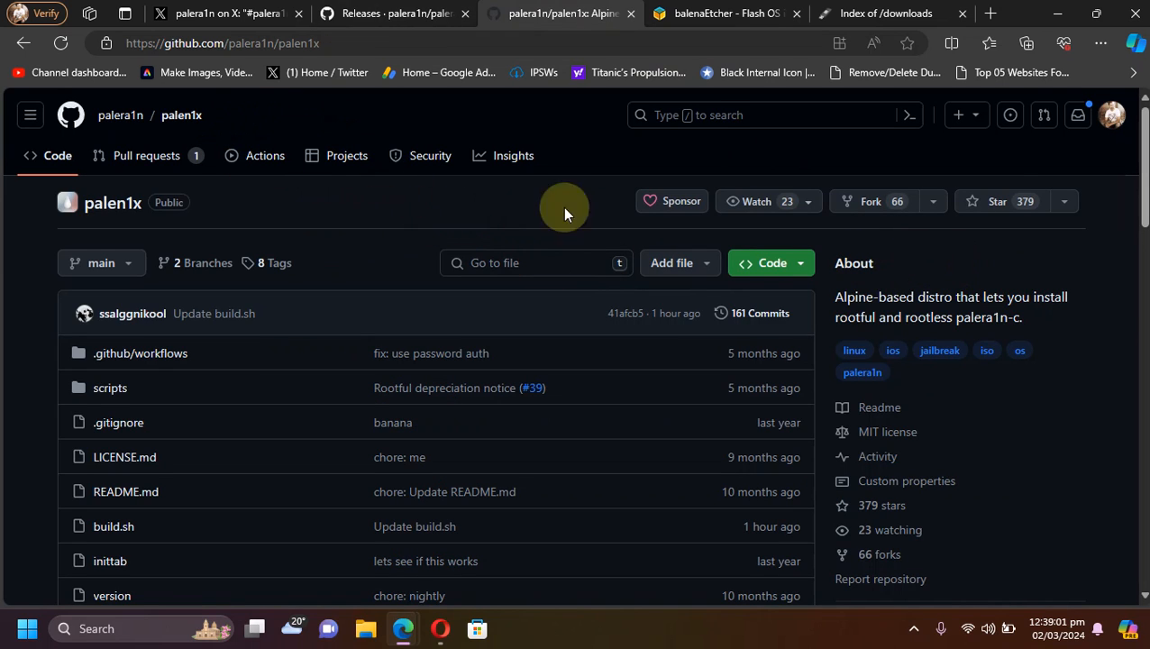
scroll("down", 3)
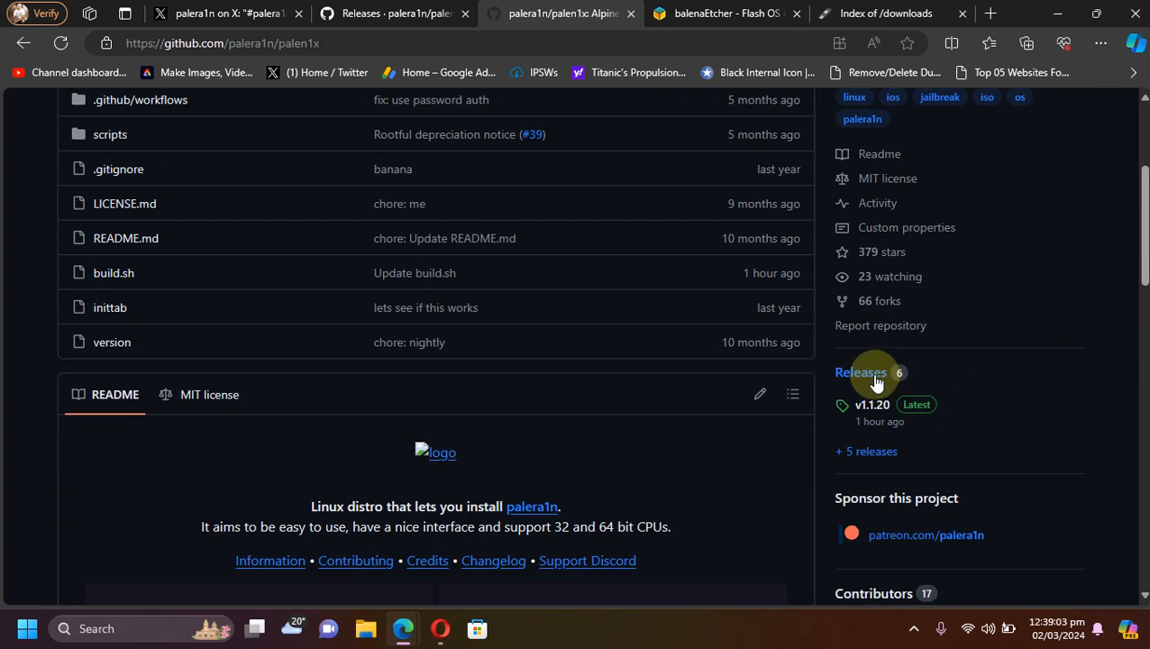
mouse_move(486, 291)
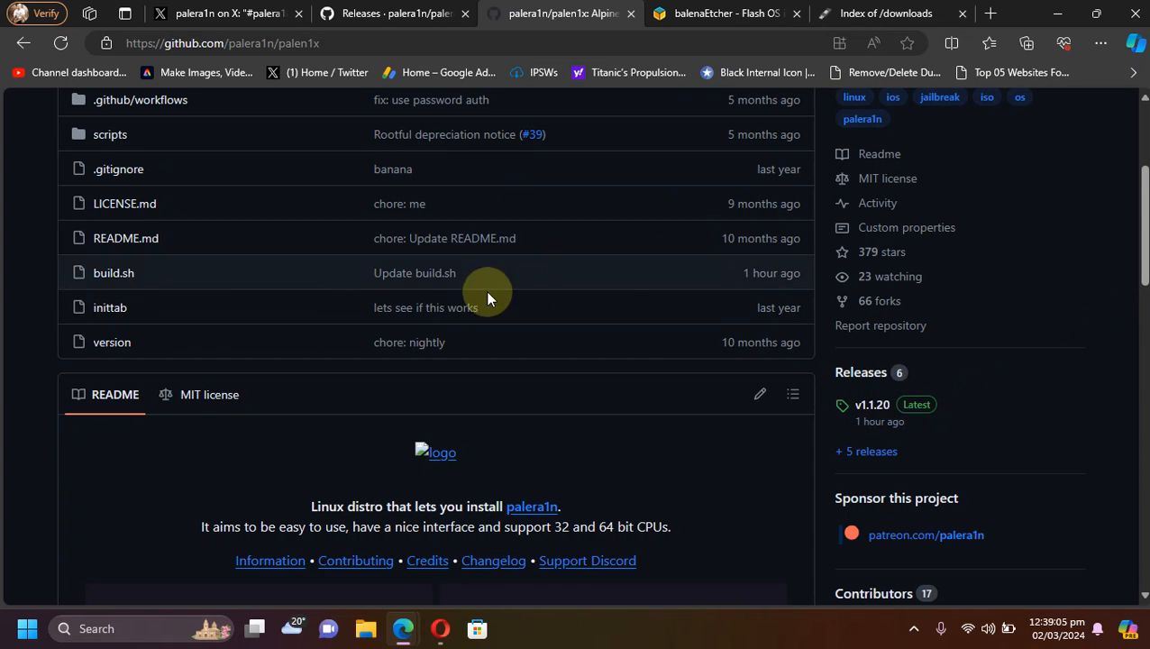
scroll("up", 3)
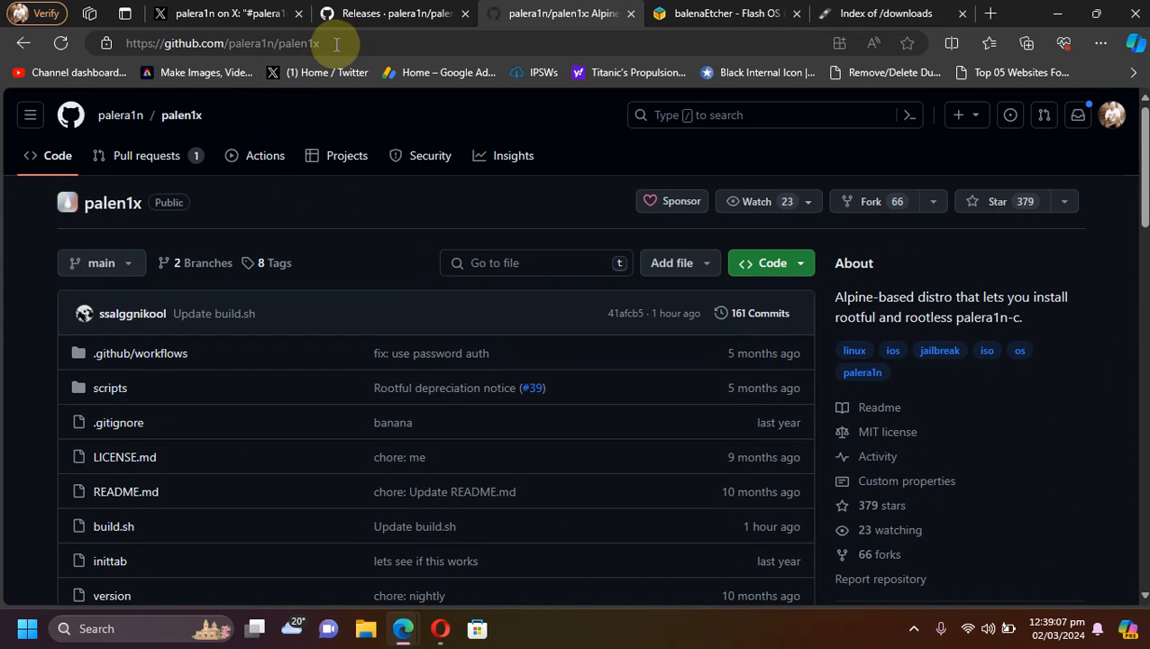
scroll("down", 3)
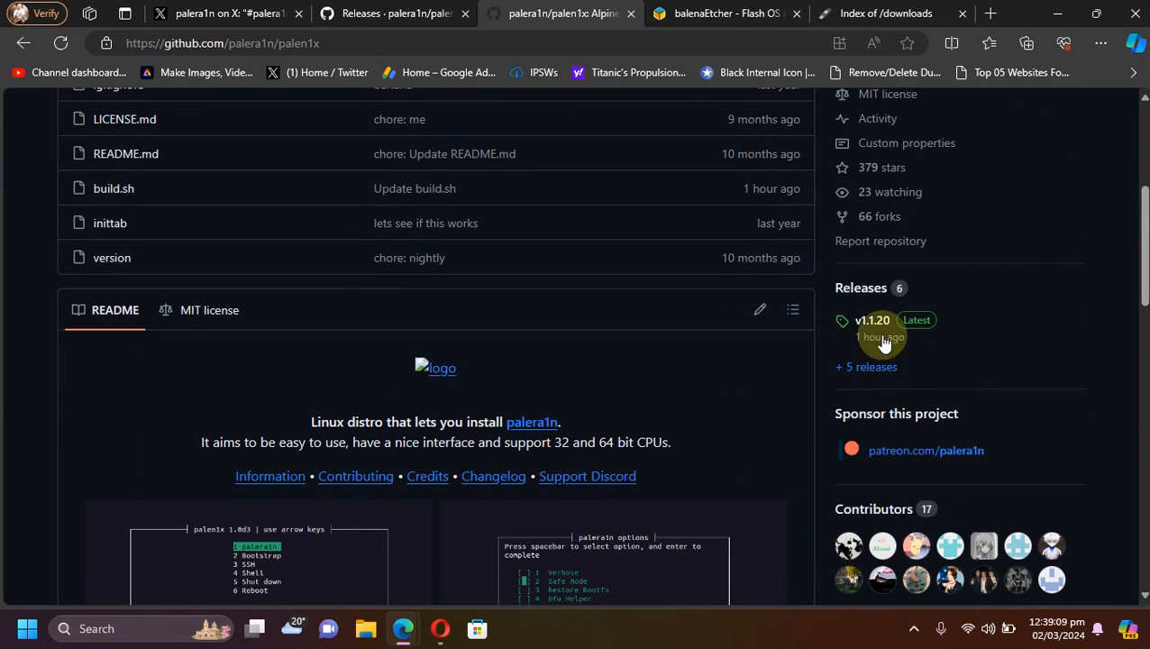
mouse_move(872, 320)
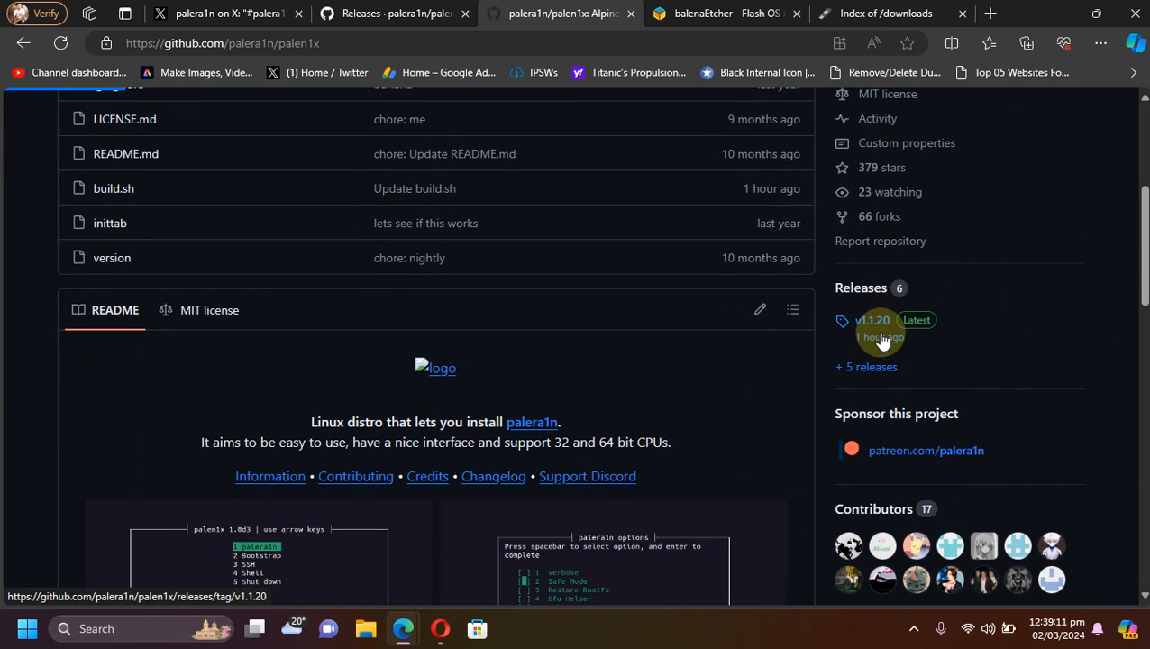
- View the palen1x v1.1.20 release's ISO assets, then move to the balenaEtcher page
left_click(872, 320)
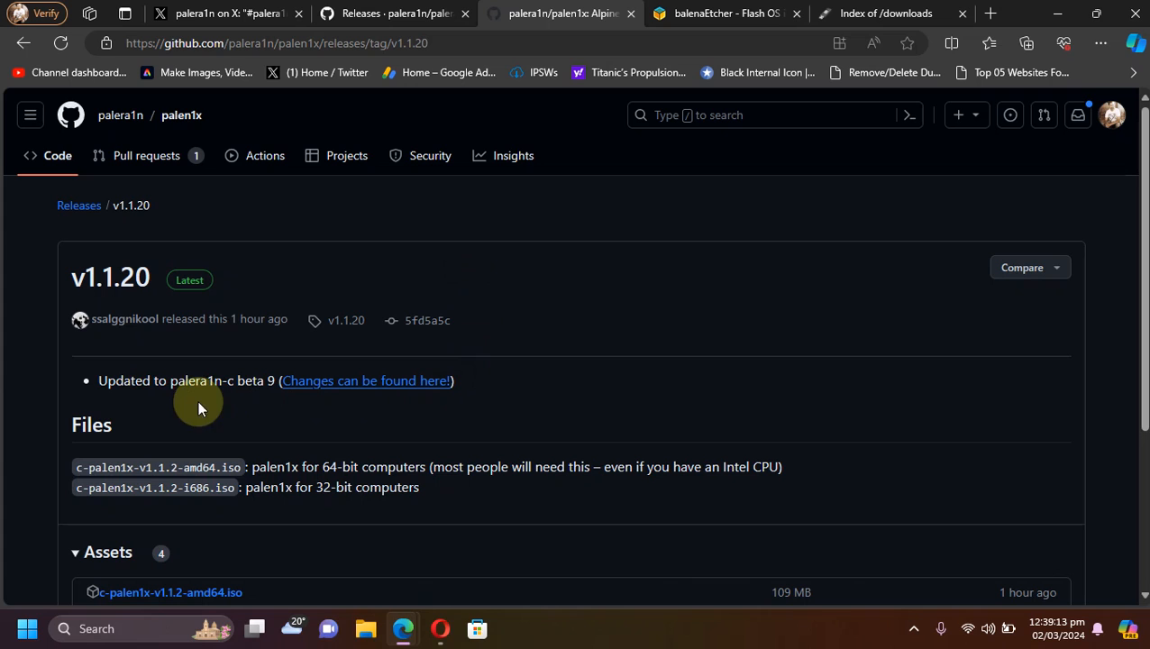
mouse_move(225, 379)
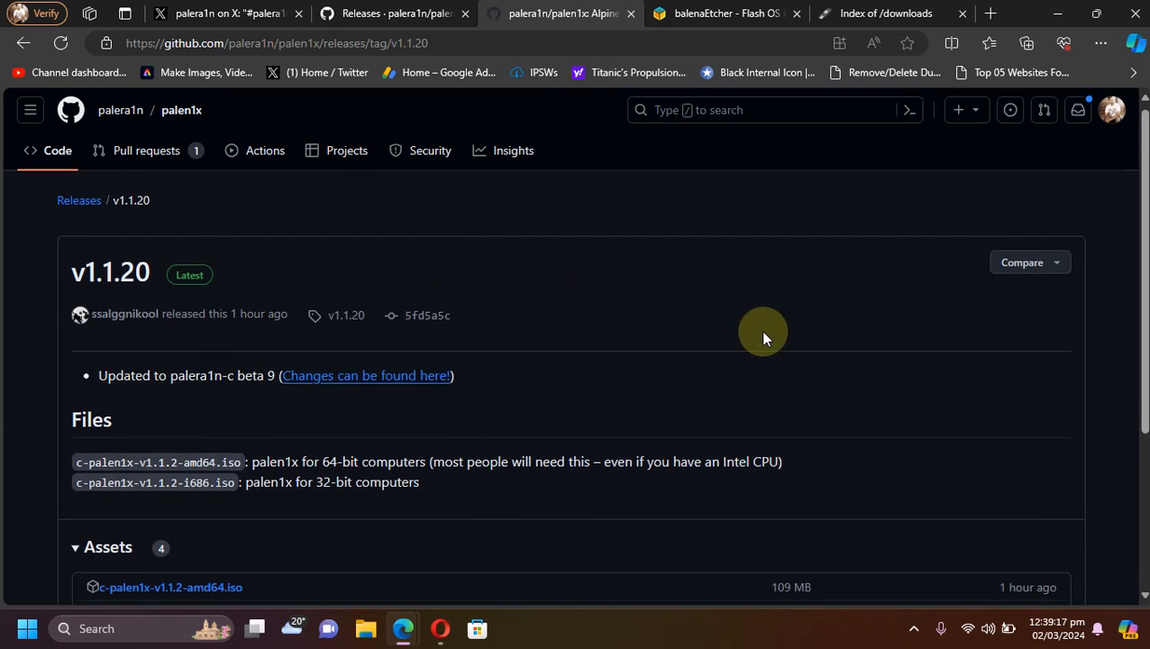
scroll("down", 3)
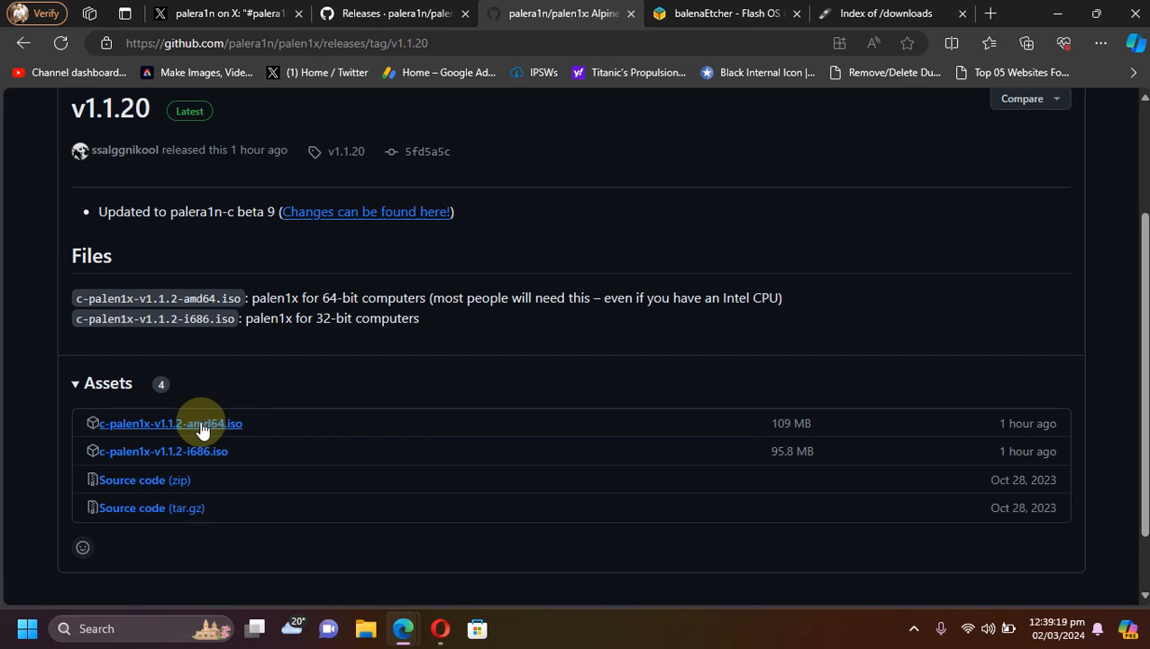
mouse_move(633, 218)
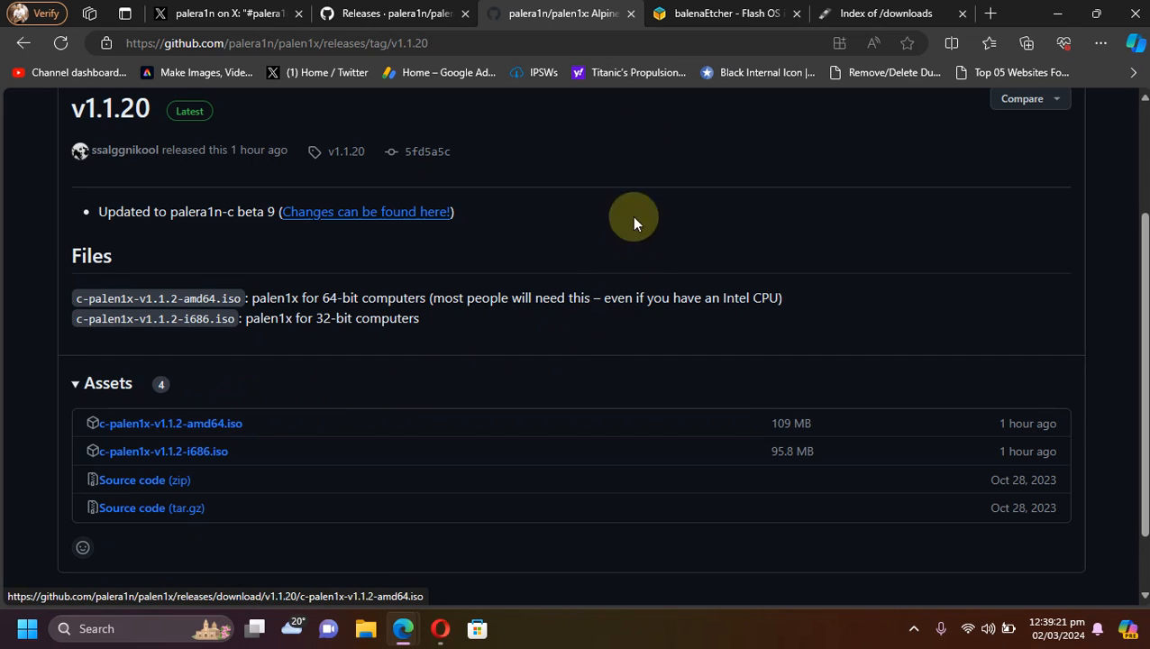
left_click(725, 14)
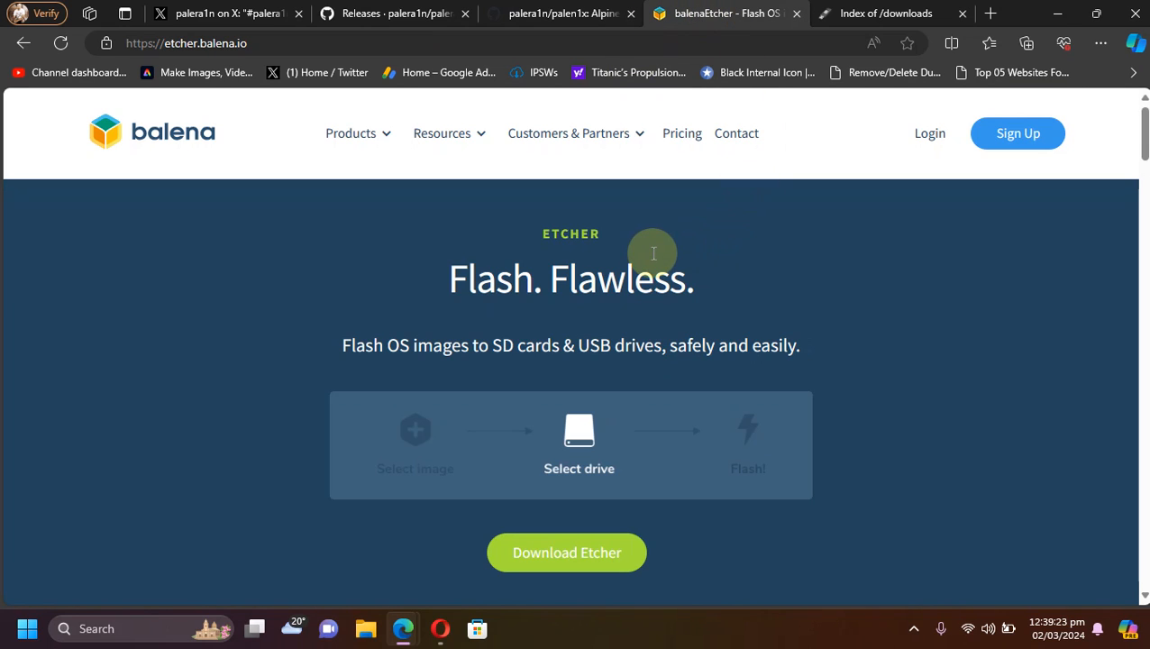
mouse_move(856, 38)
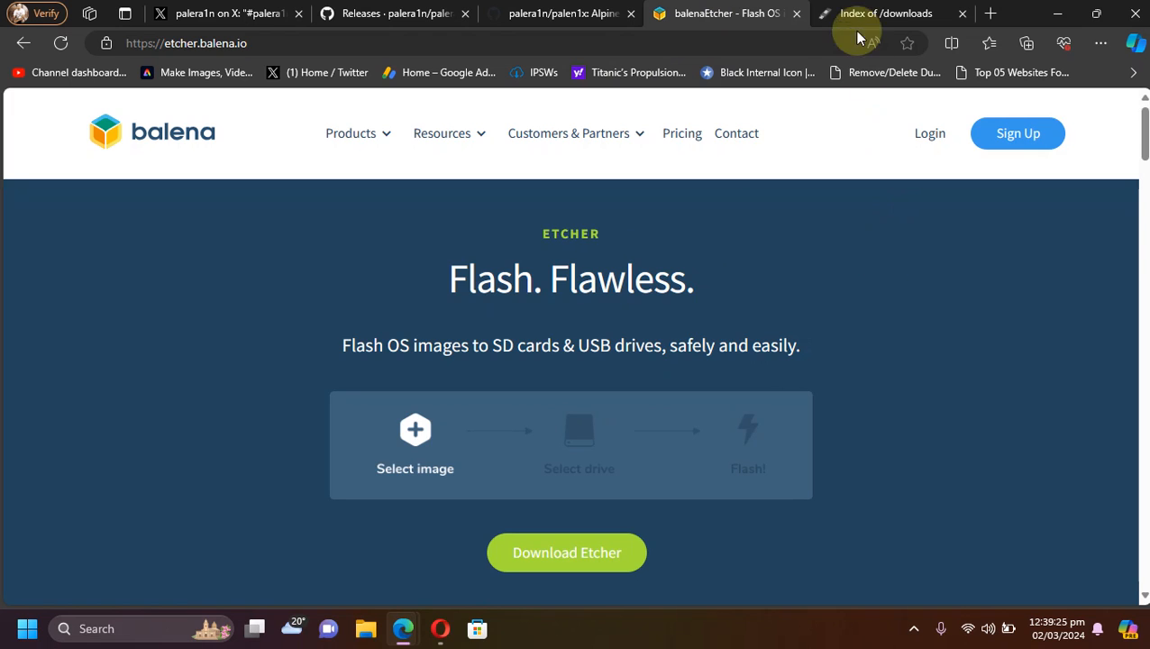
- Switch to the Rufus 'Index of /downloads' tab listing Rufus 4.4 and 4.3
left_click(883, 12)
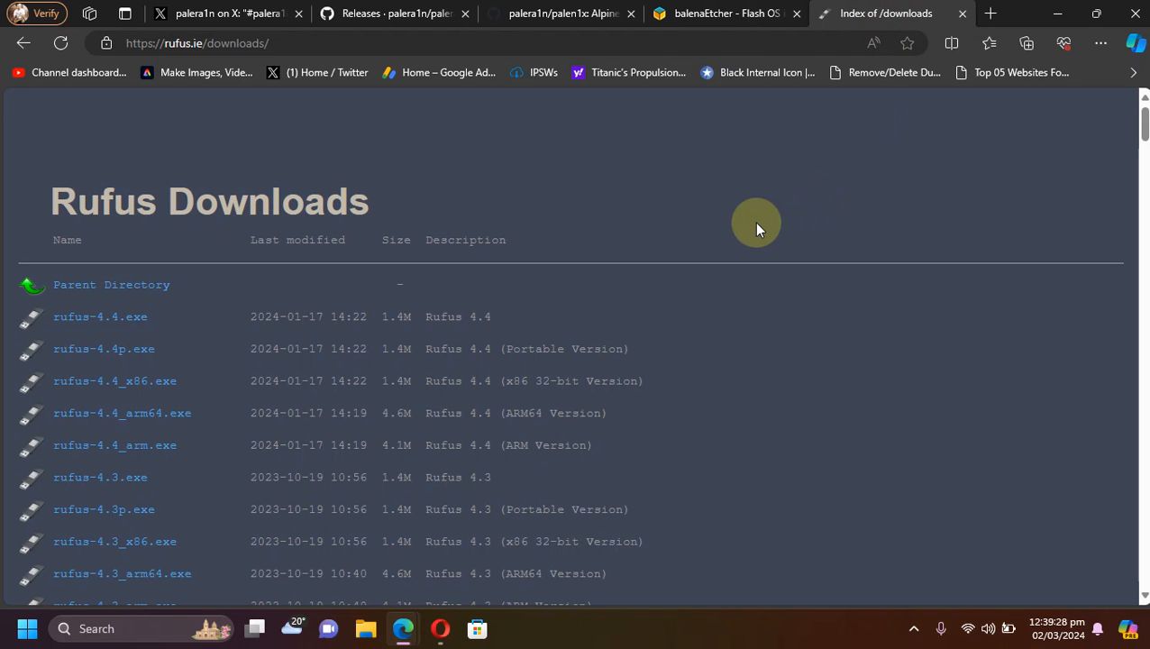
mouse_move(750, 208)
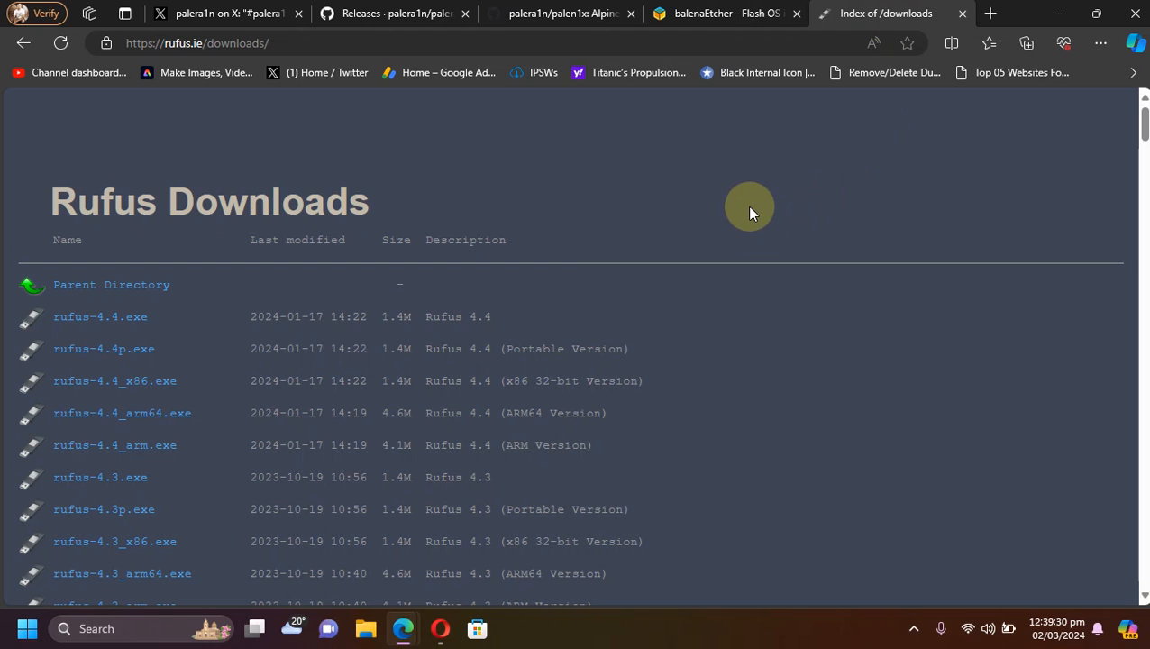
mouse_move(702, 299)
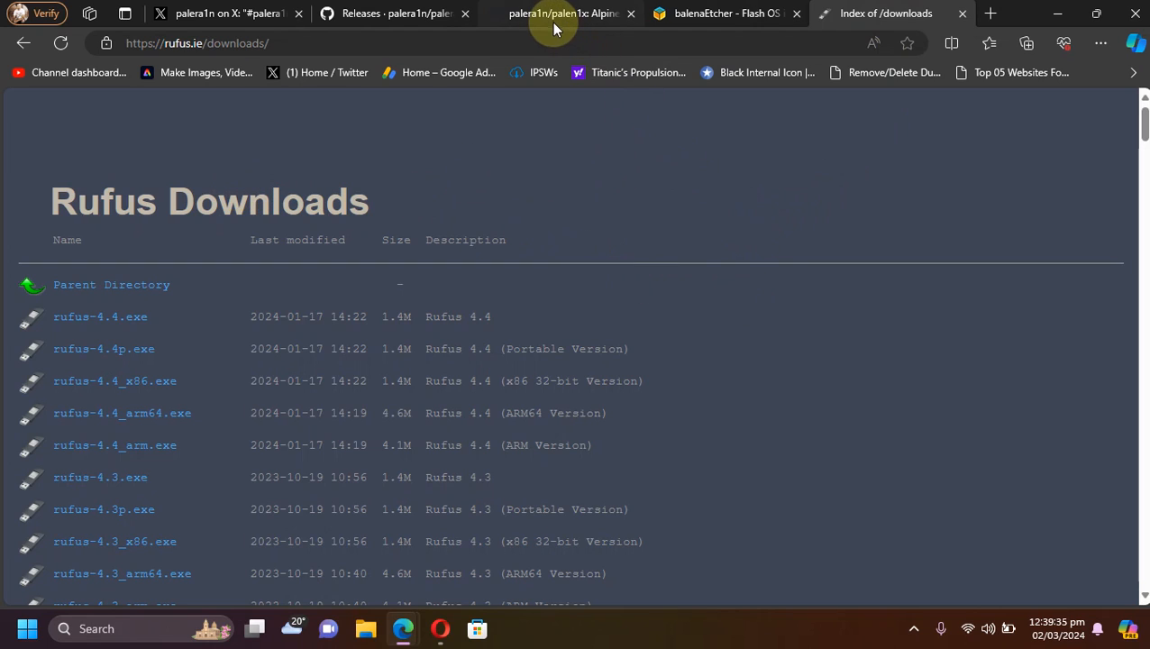
left_click(559, 12)
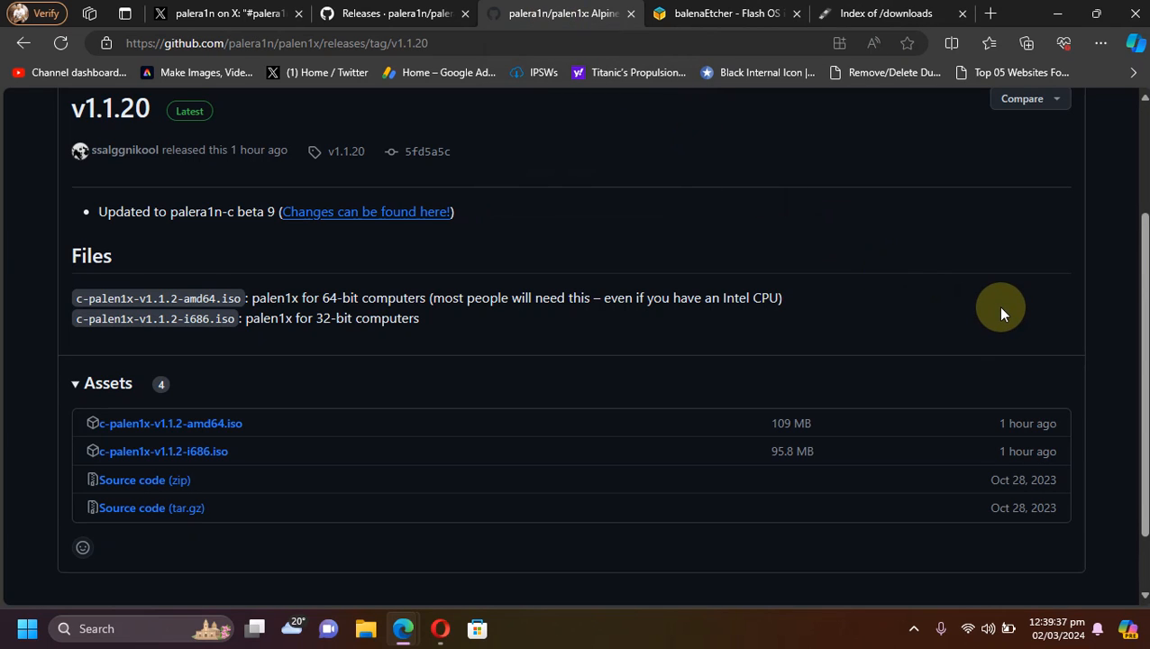
mouse_move(469, 374)
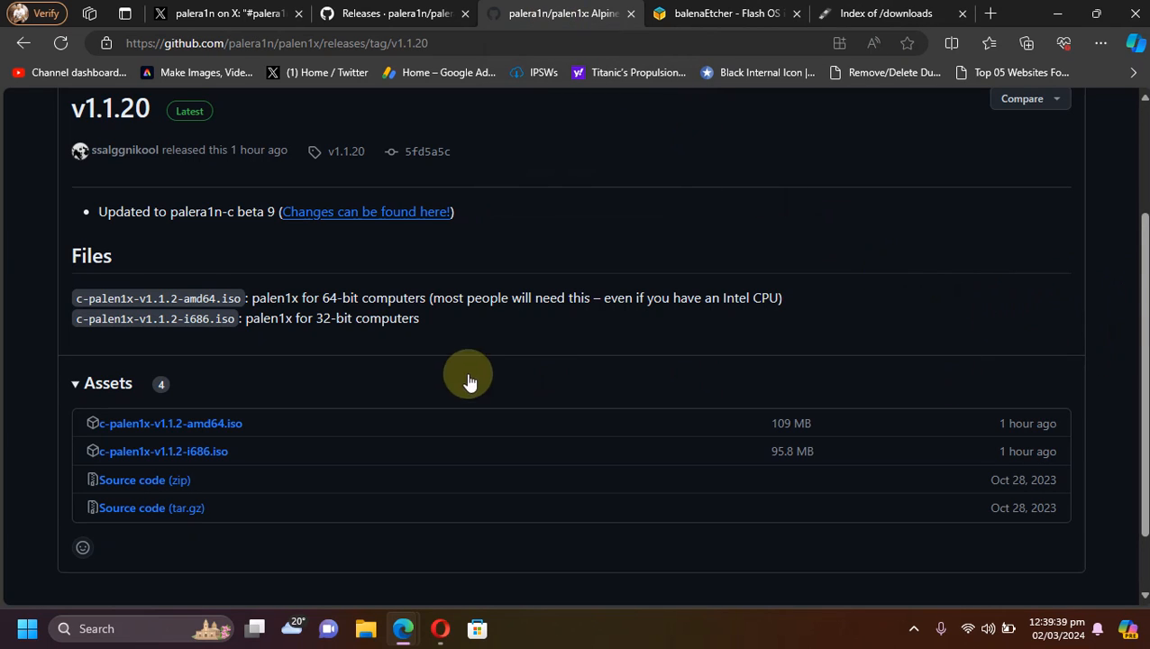
scroll("up", 3)
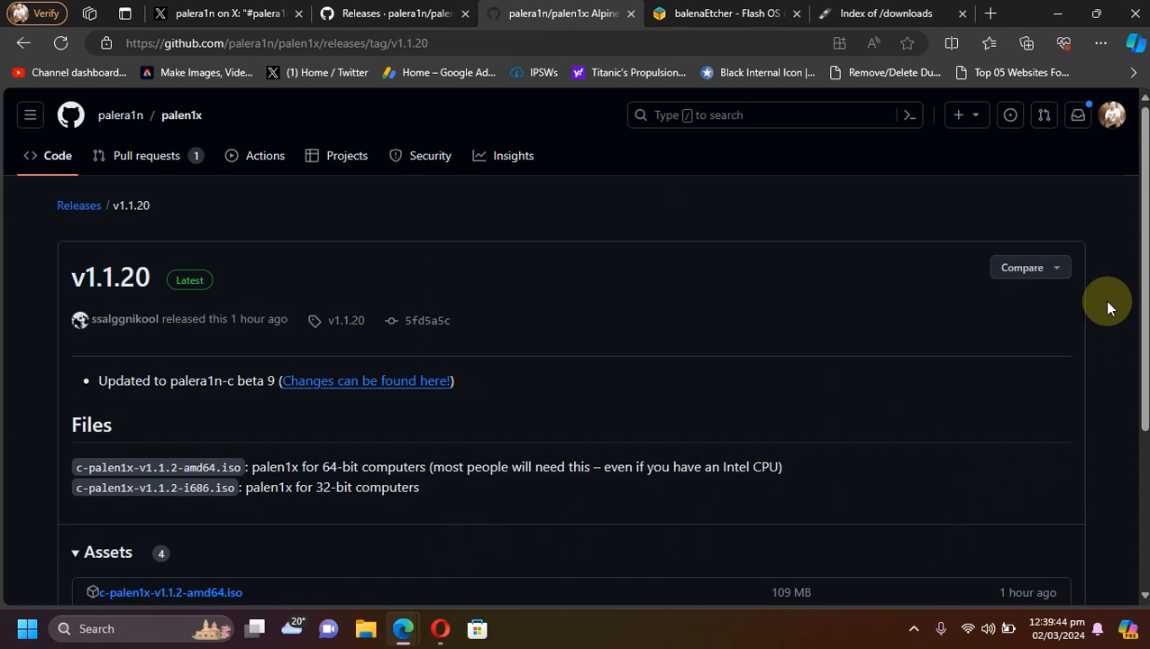
mouse_move(1097, 297)
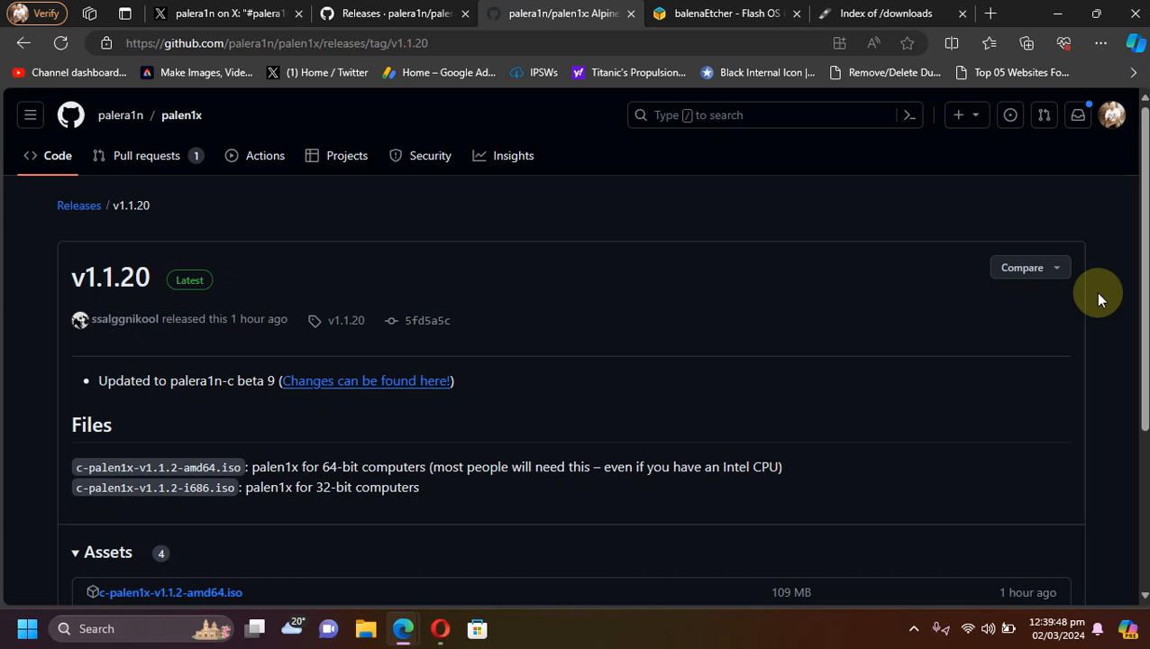
scroll("down", 3)
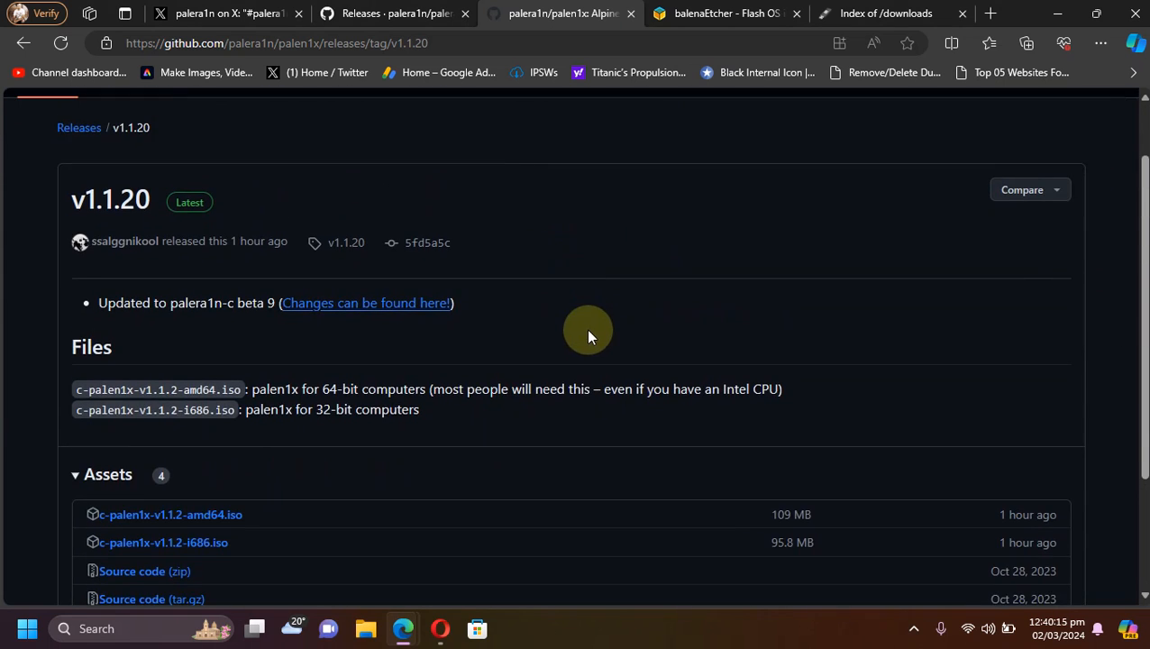
scroll("down", 3)
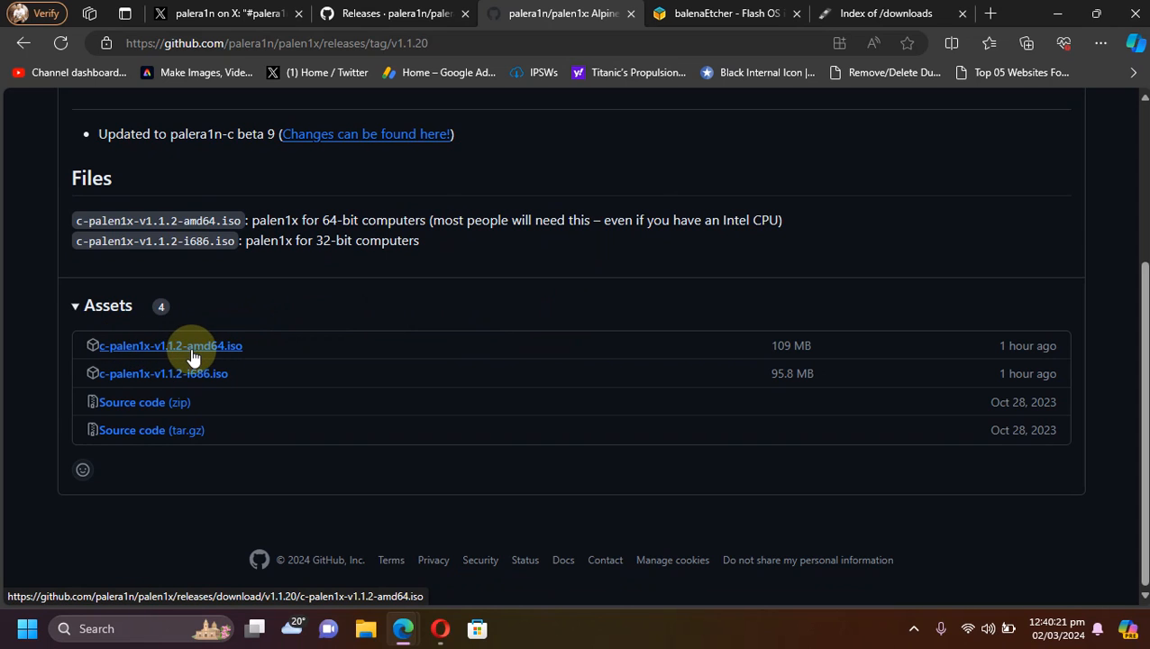
mouse_move(518, 265)
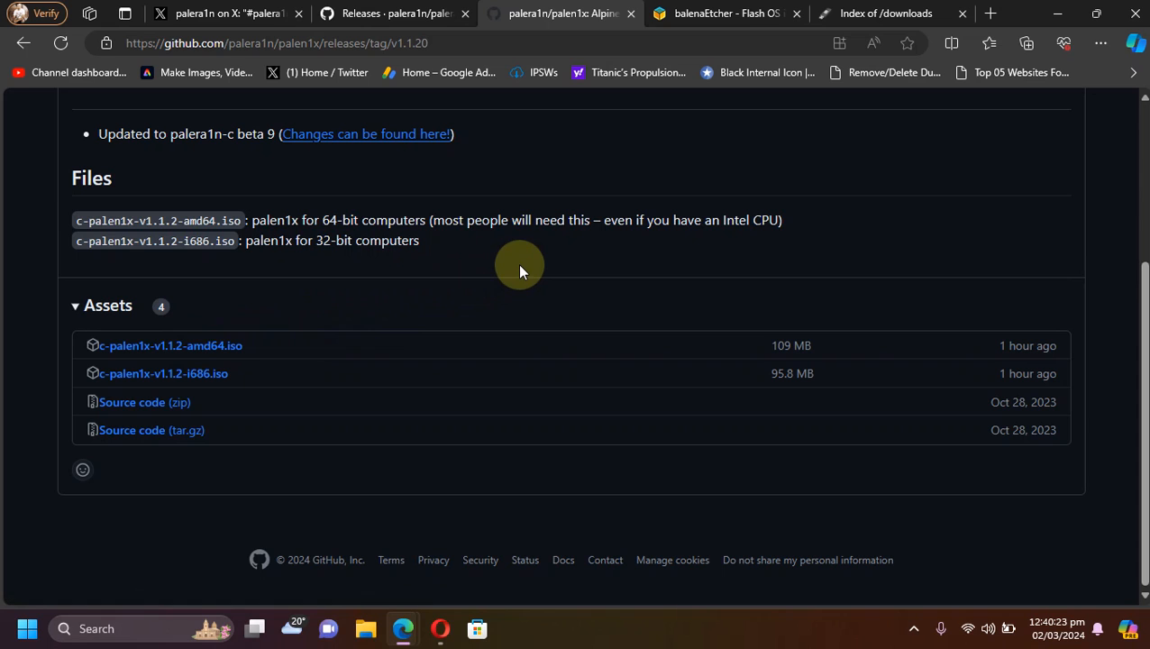
- Return to the palera1n releases tab and scroll the v2.0.0 beta 9 highlighted changes
left_click(392, 12)
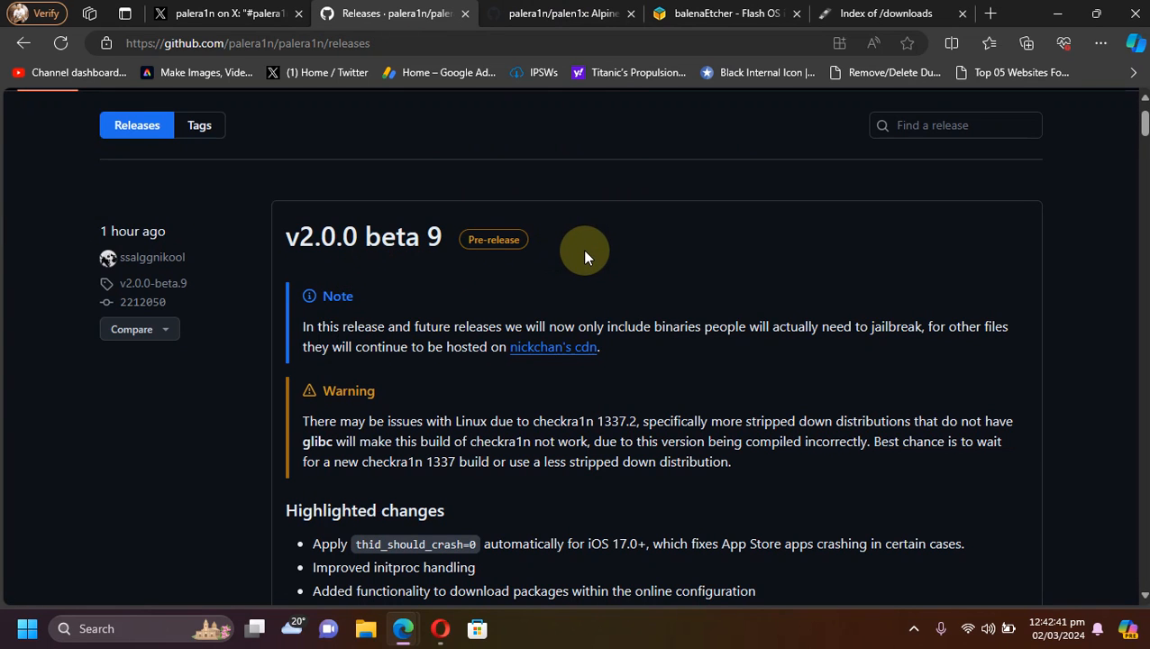
mouse_move(671, 332)
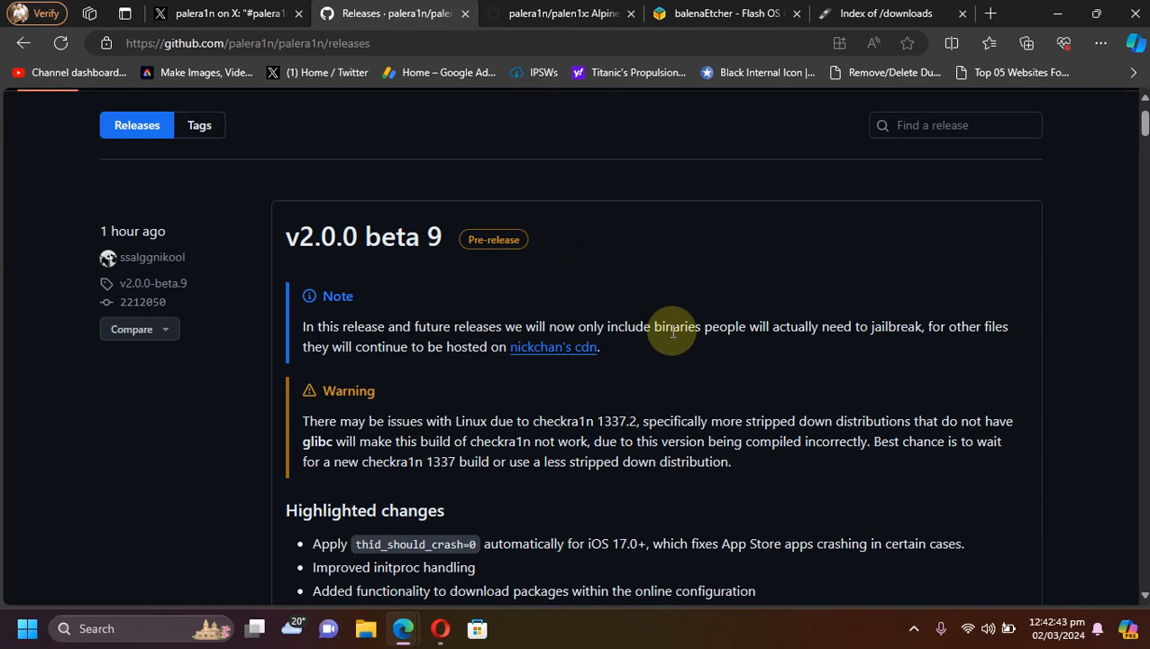
mouse_move(721, 279)
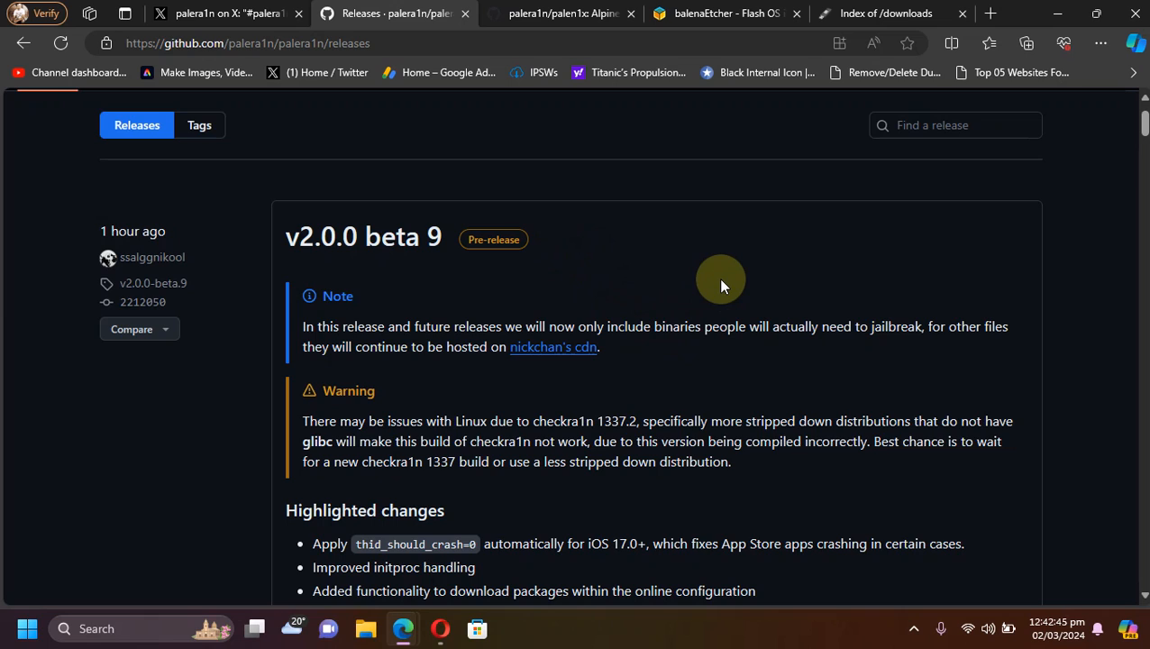
mouse_move(692, 266)
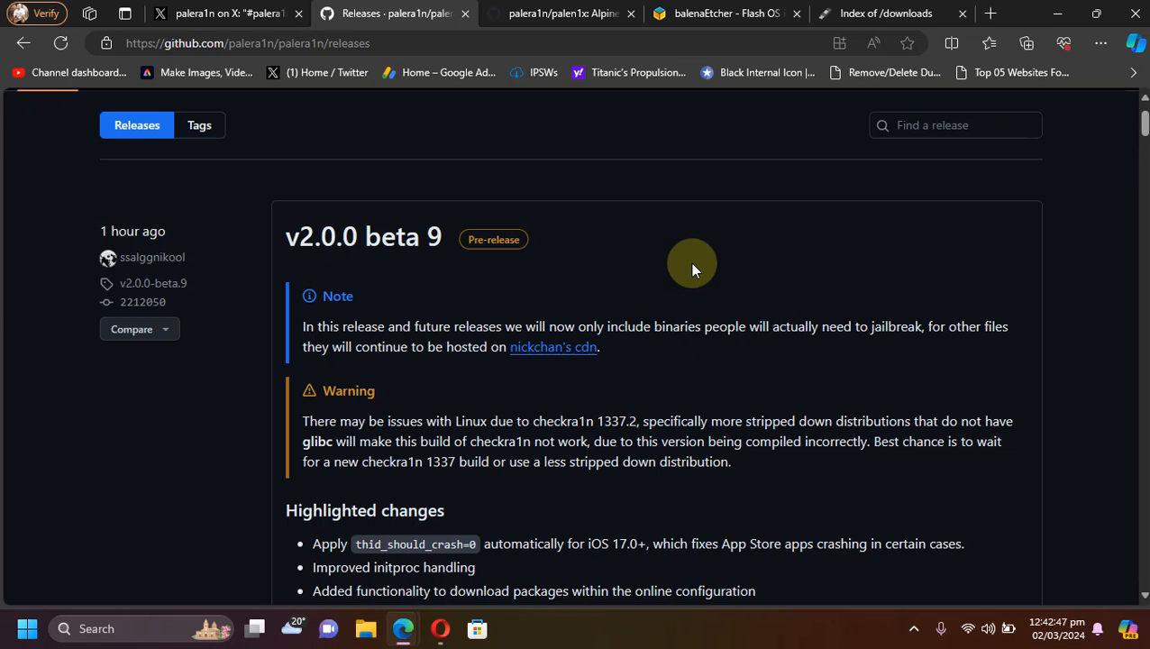
mouse_move(553, 347)
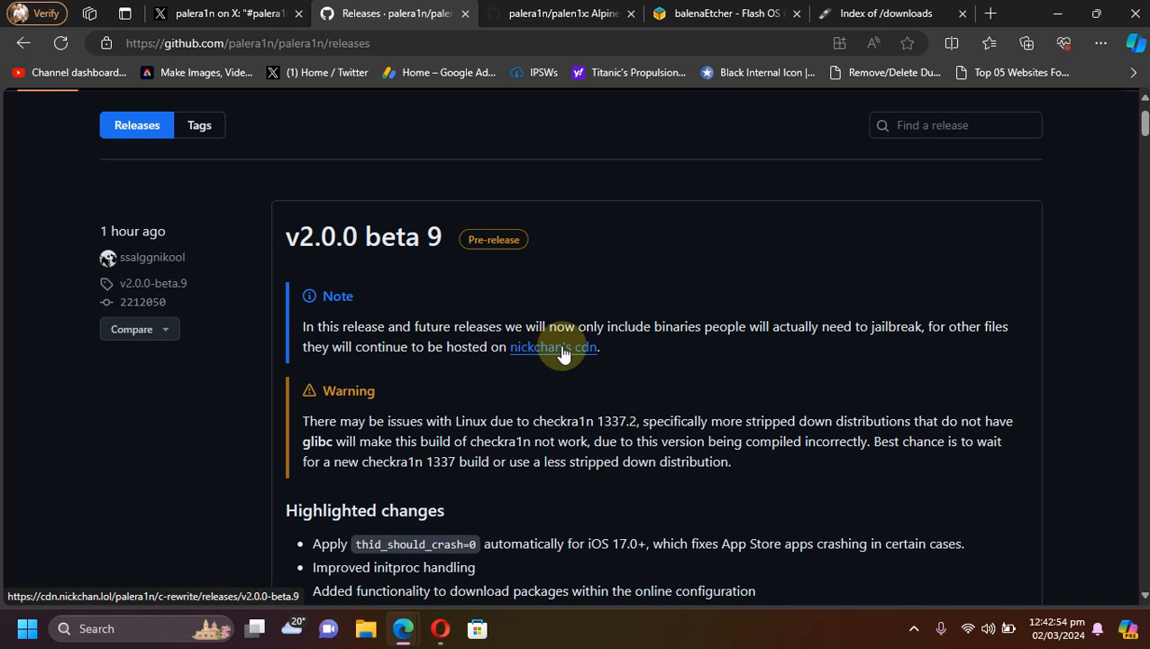
scroll("up", 3)
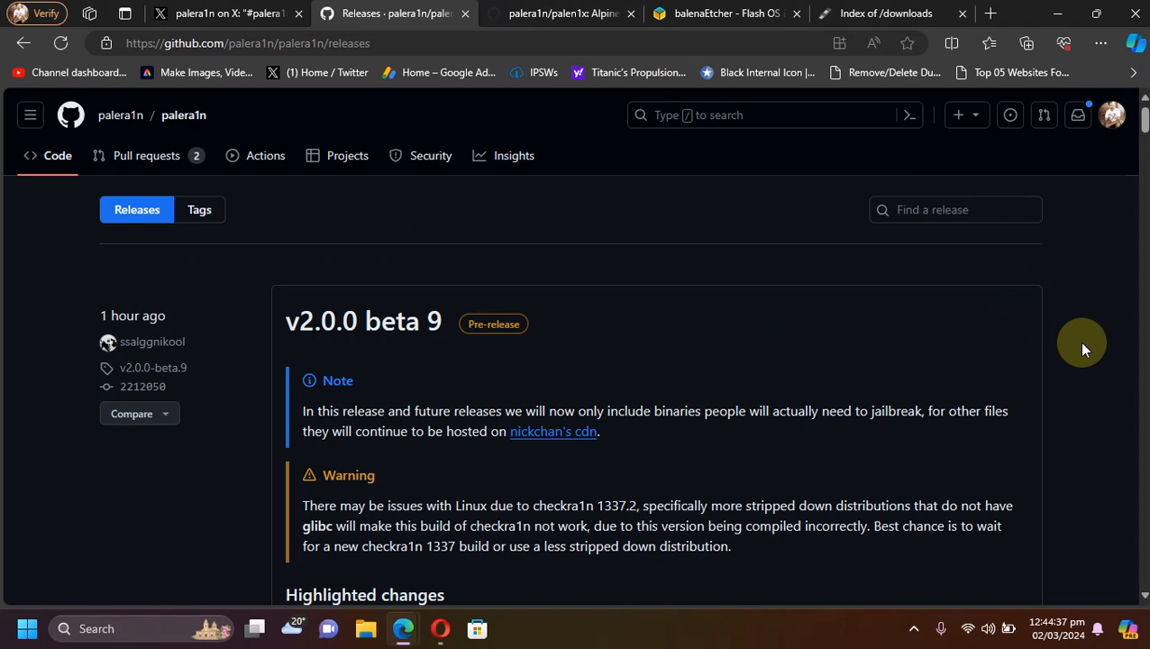
mouse_move(687, 258)
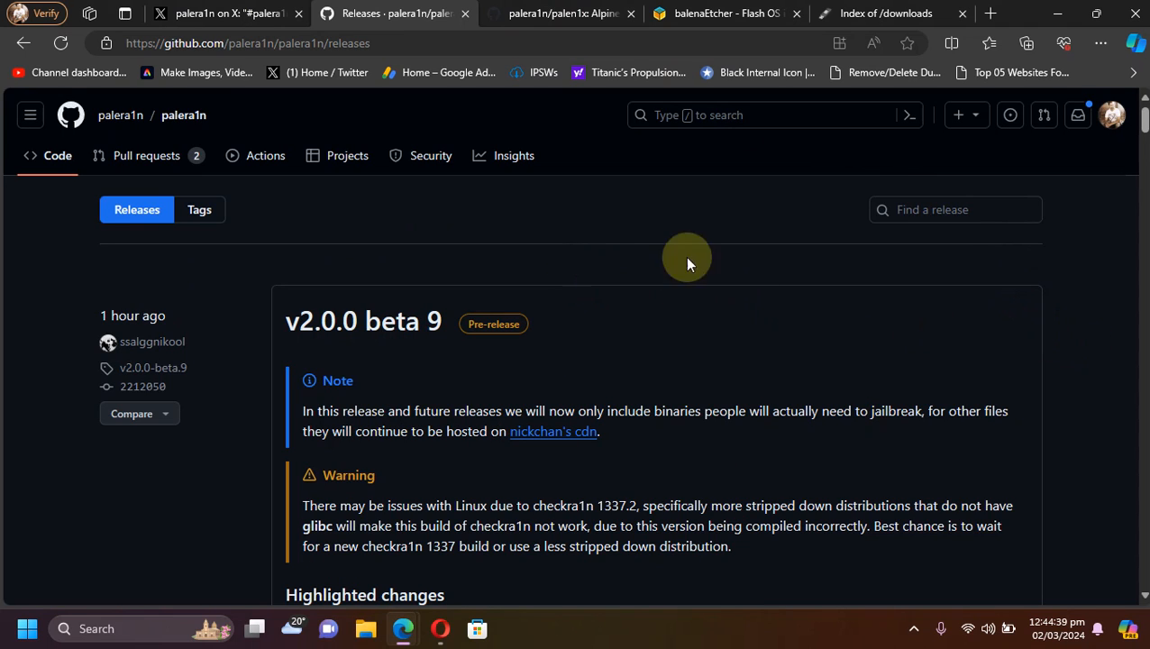
scroll("down", 3)
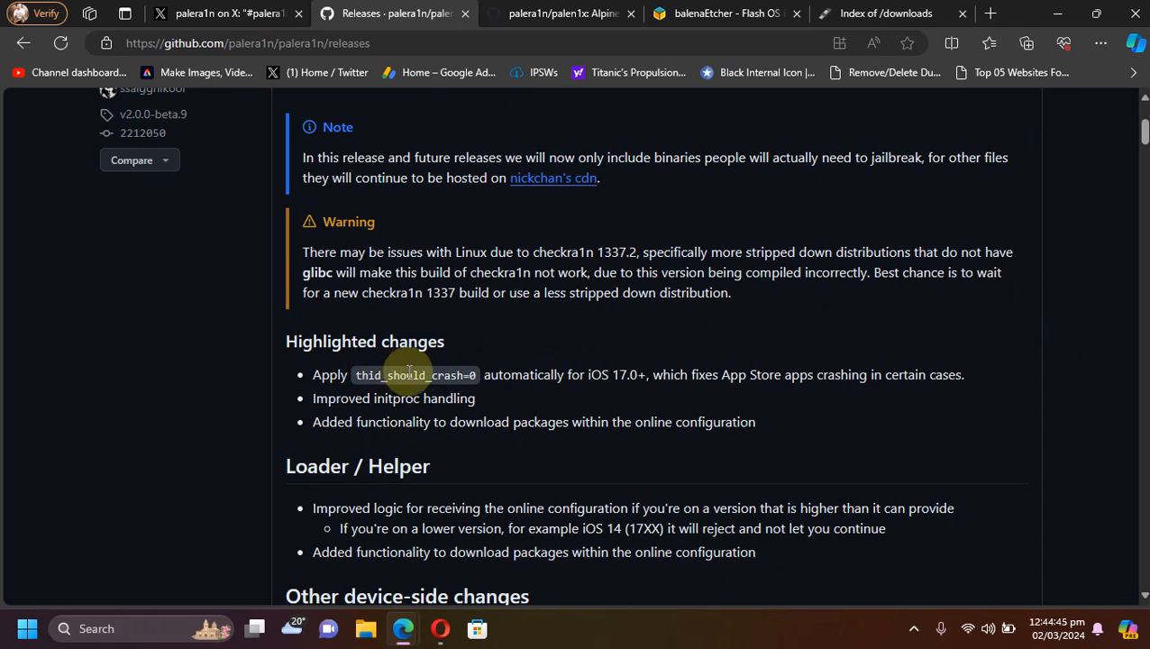
mouse_move(740, 388)
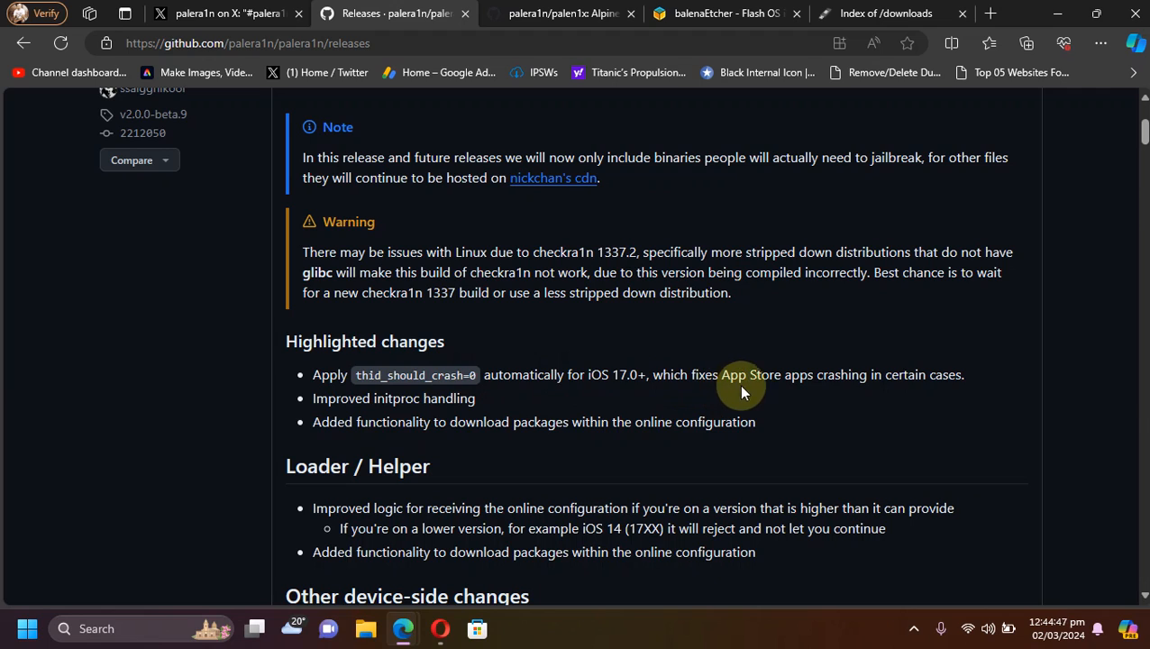
mouse_move(889, 373)
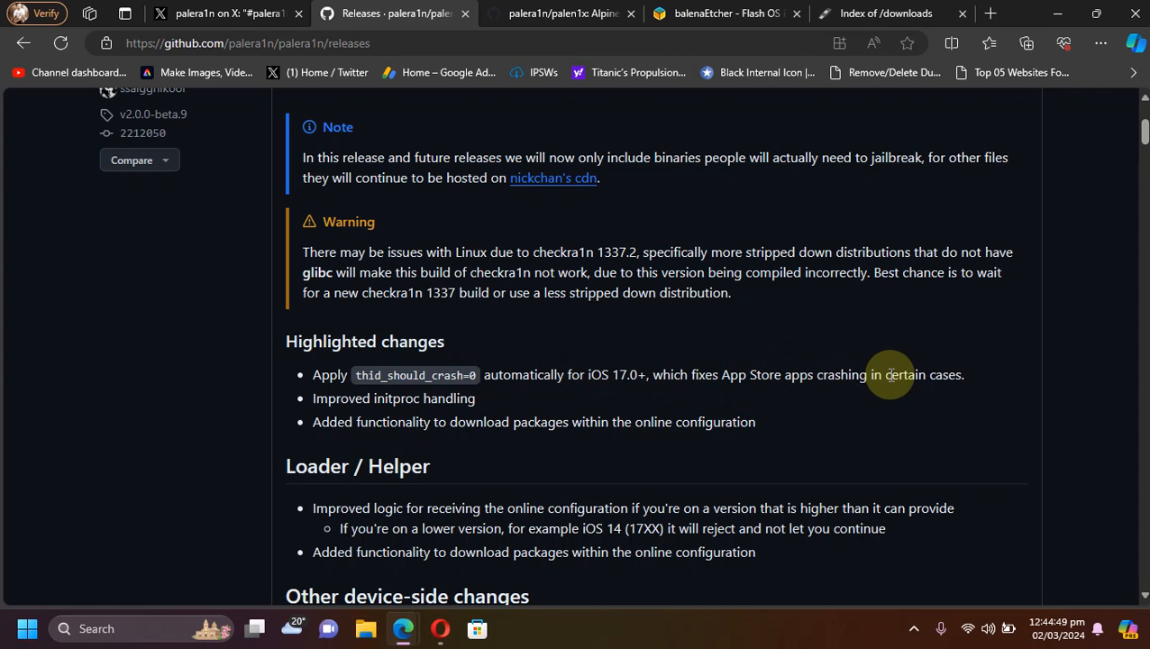
mouse_move(806, 373)
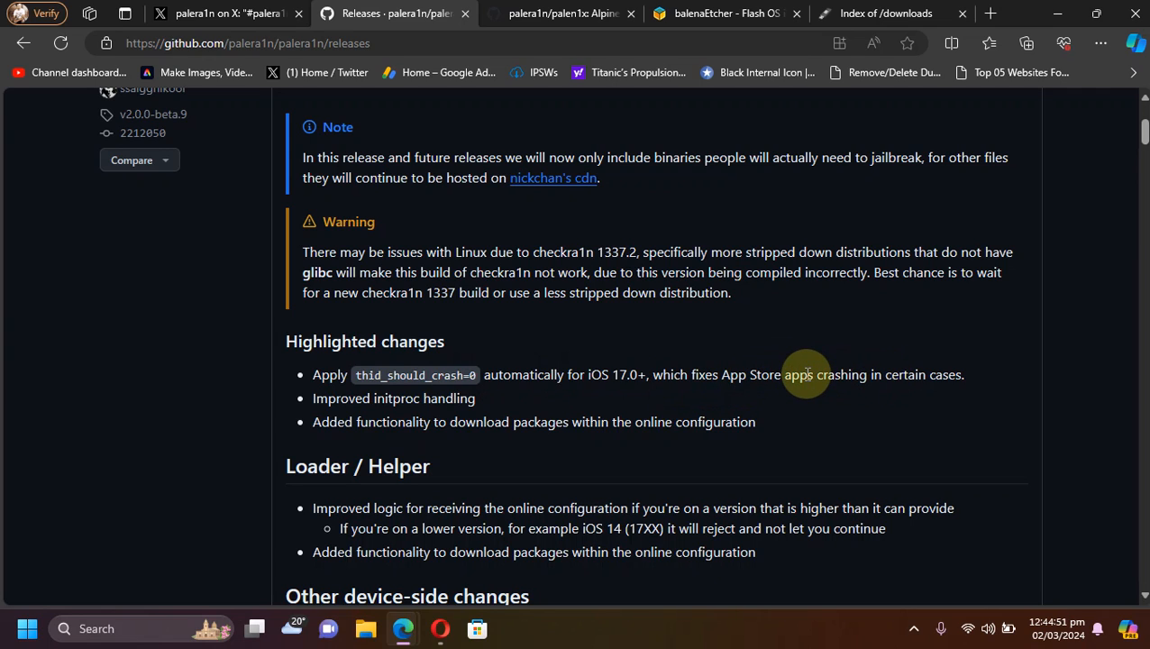
mouse_move(411, 374)
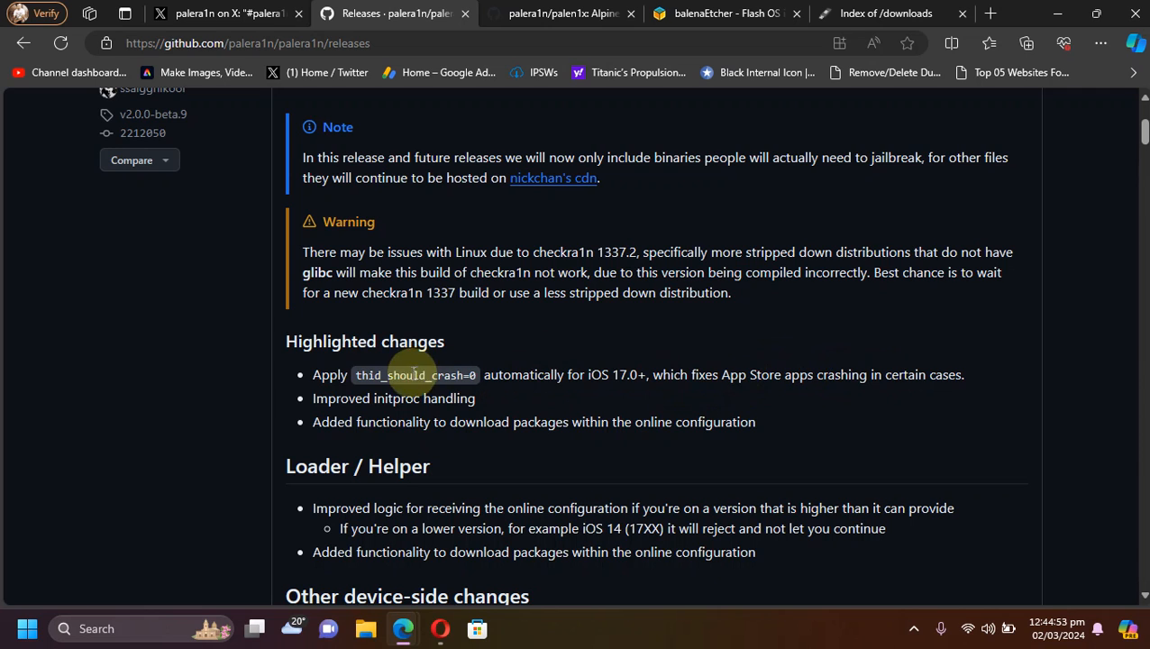
scroll("up", 3)
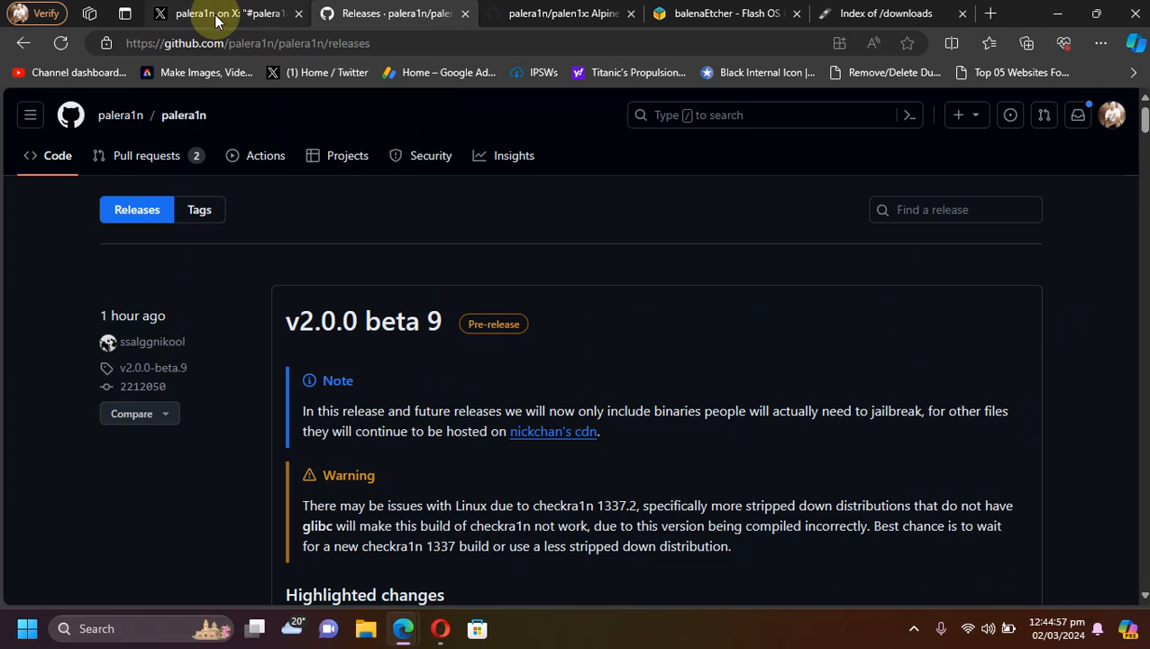
- Check the beta 9 announcement tweet on X, then go back to the release notes
left_click(223, 14)
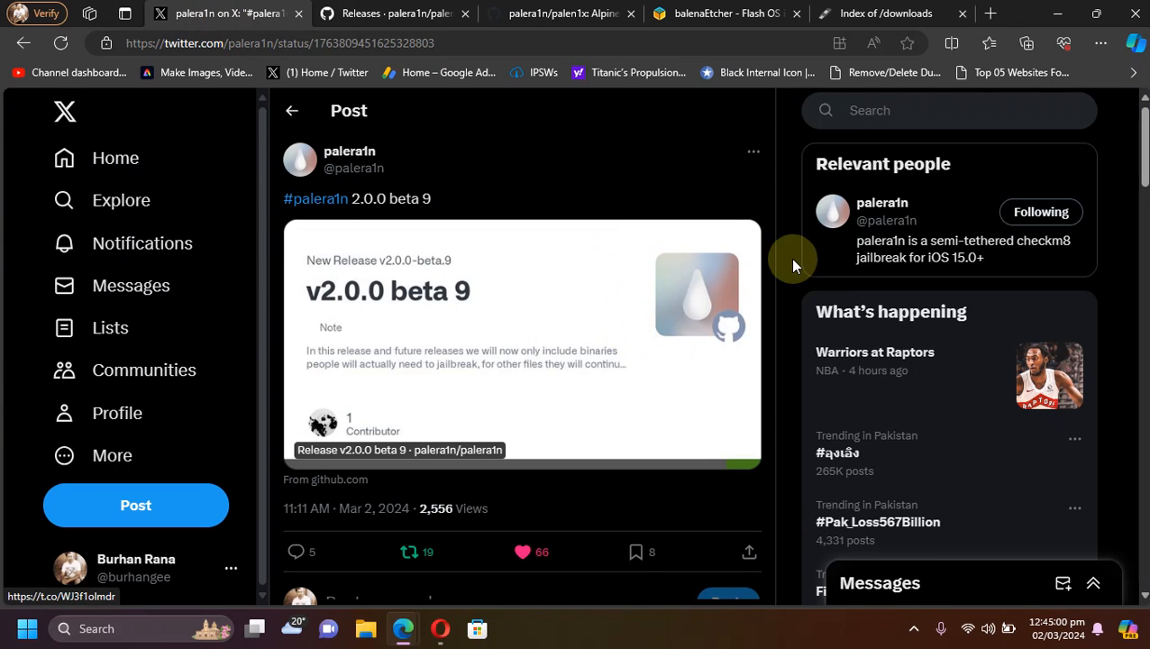
mouse_move(784, 275)
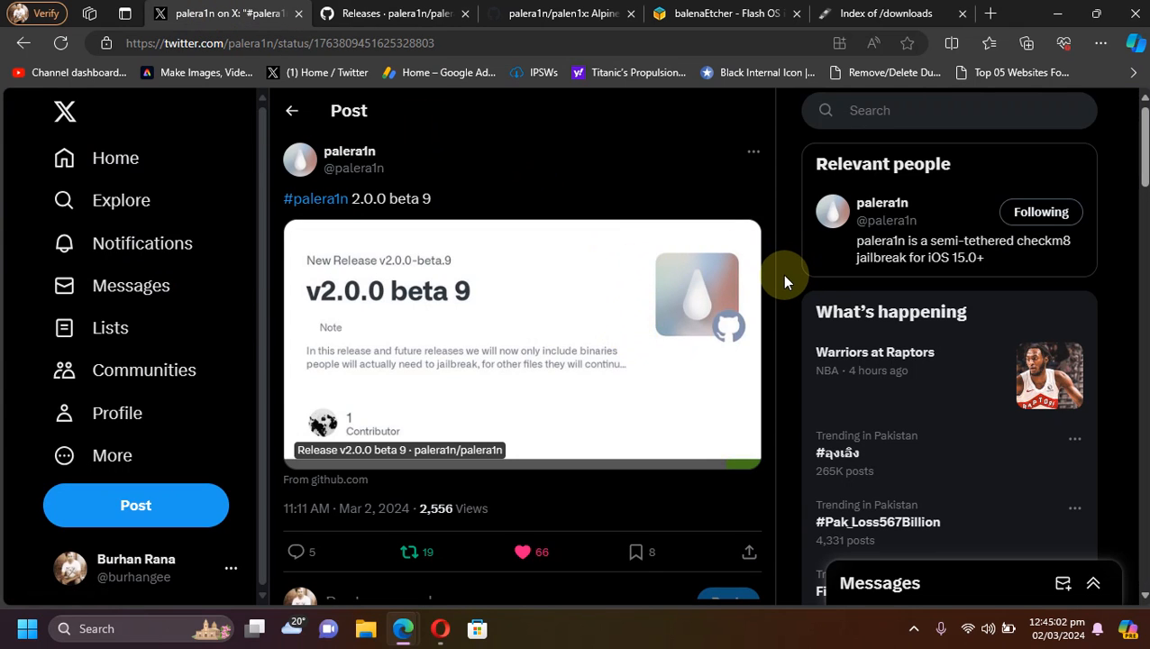
mouse_move(1137, 223)
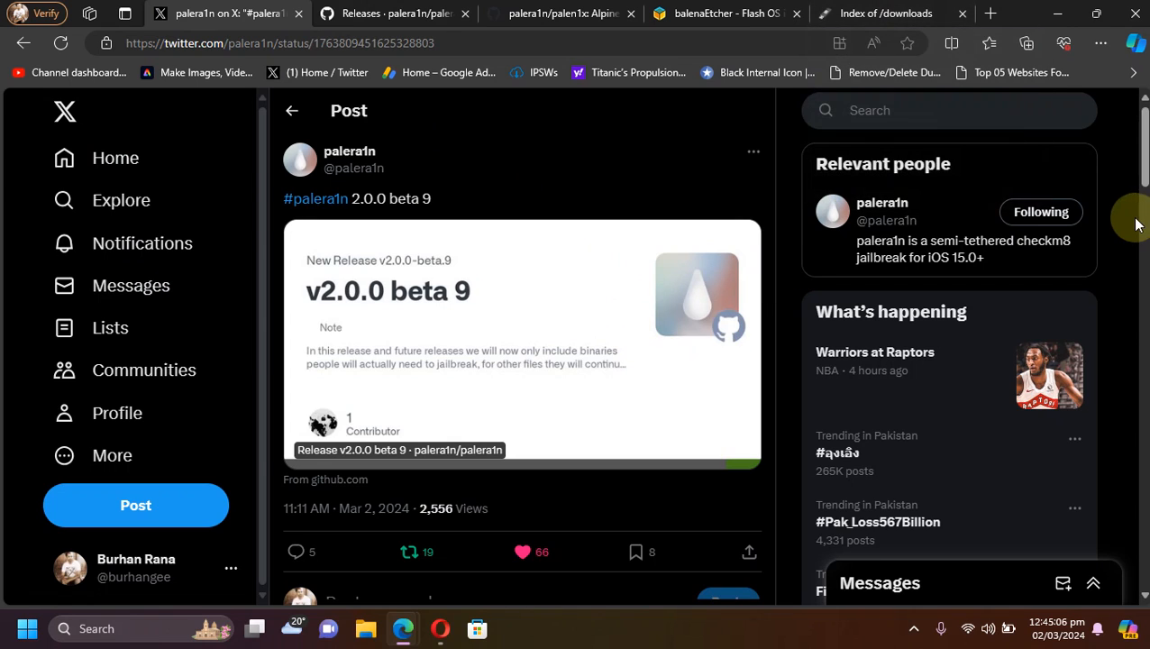
left_click(394, 14)
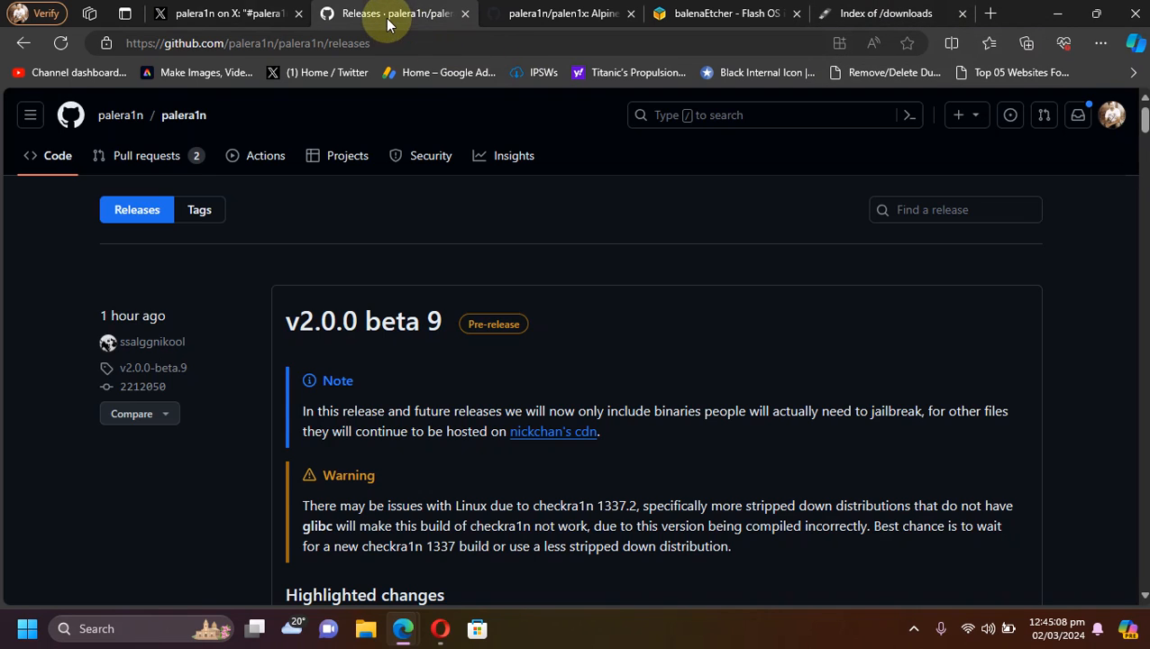
mouse_move(938, 317)
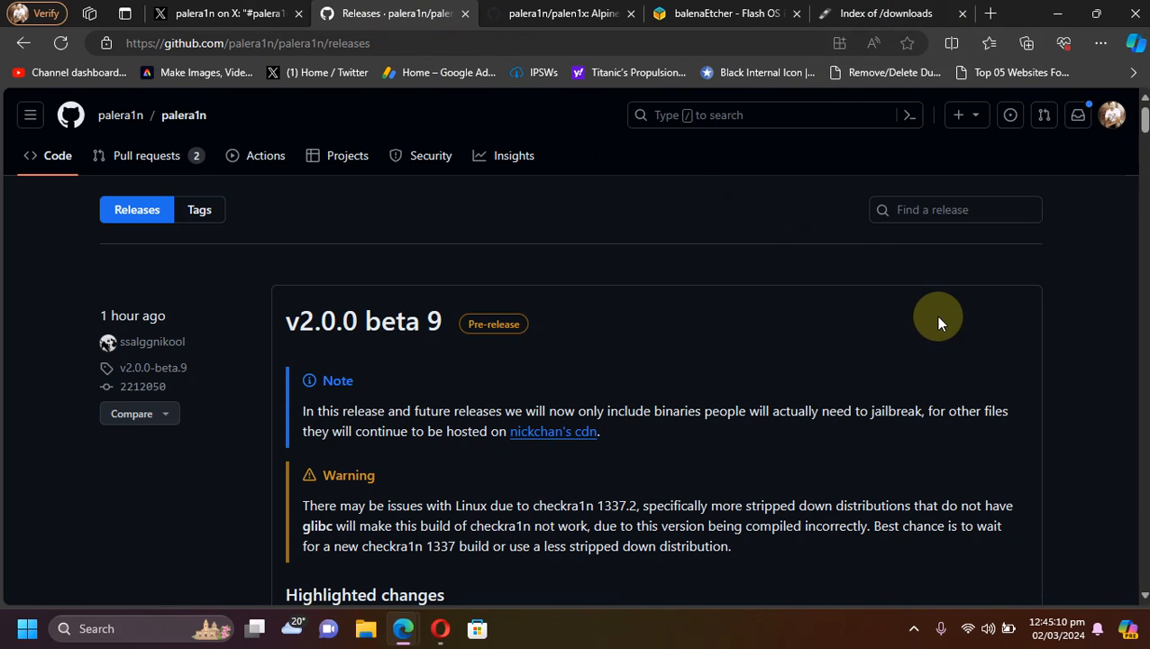
mouse_move(690, 256)
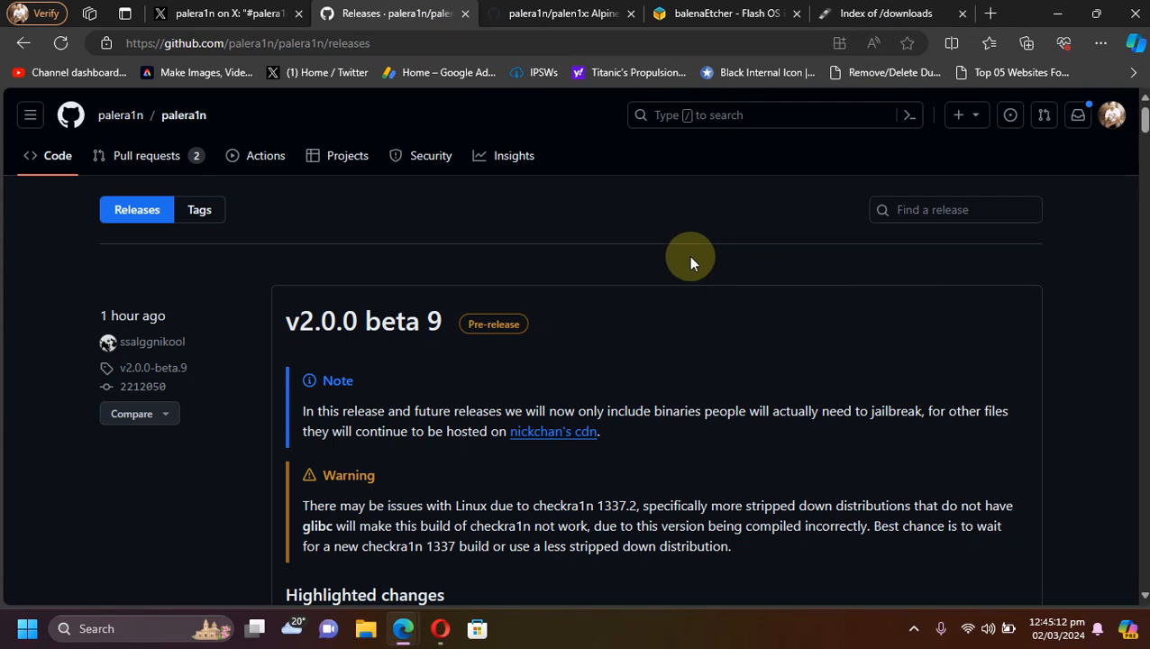